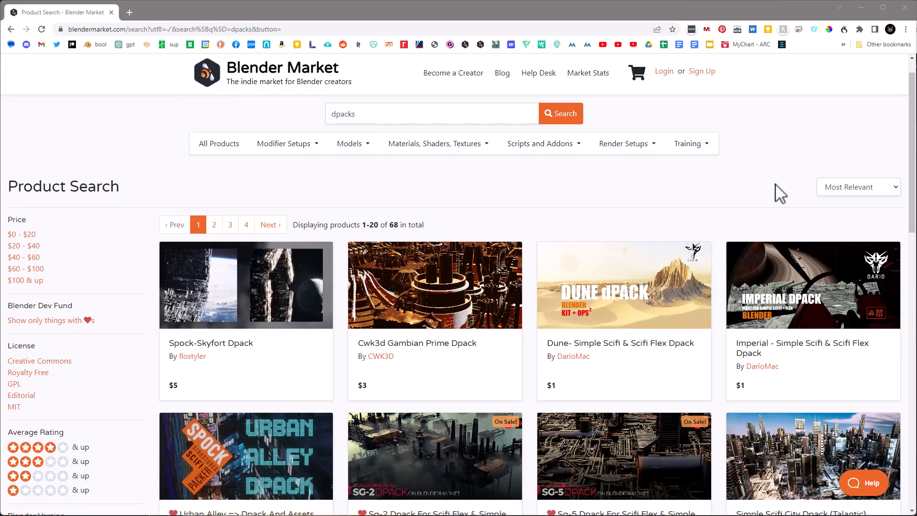
Step: Clear the packed wall displays and select the Exodus dpack from the DPACK Assets picker
scroll(down, 3)
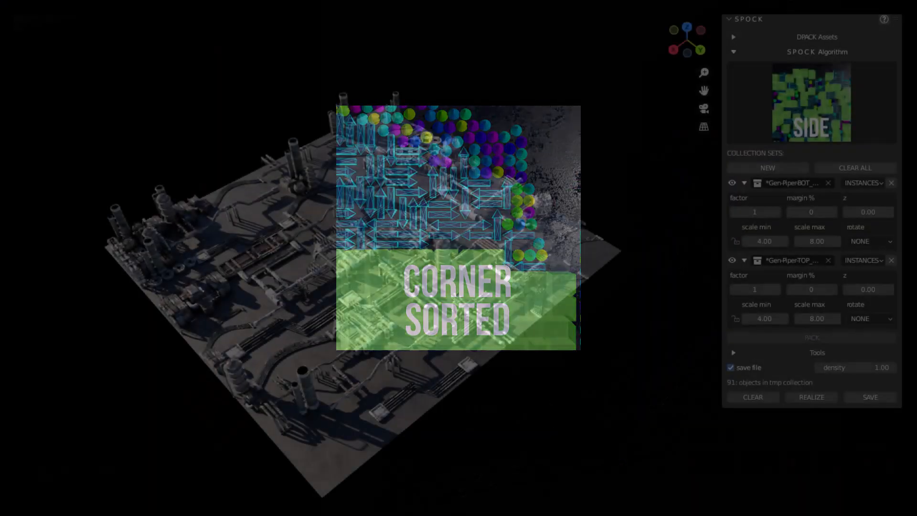
click(811, 396)
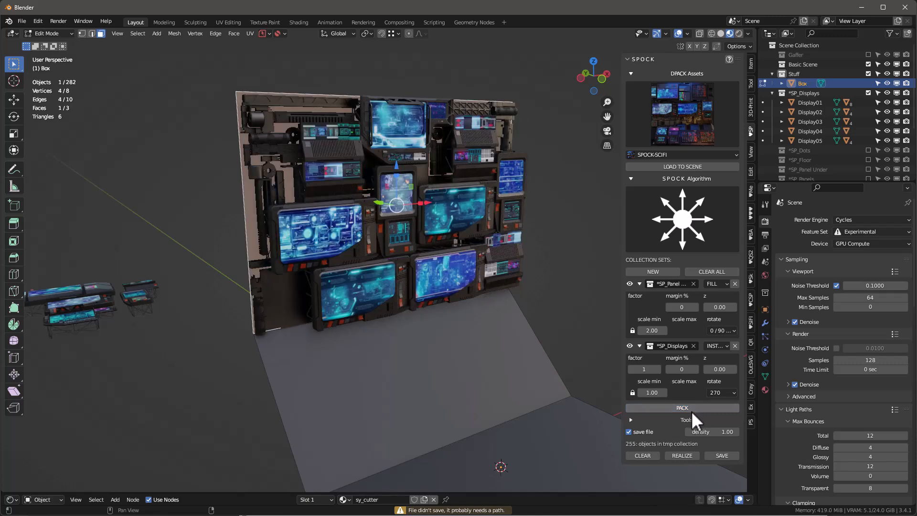
click(642, 454)
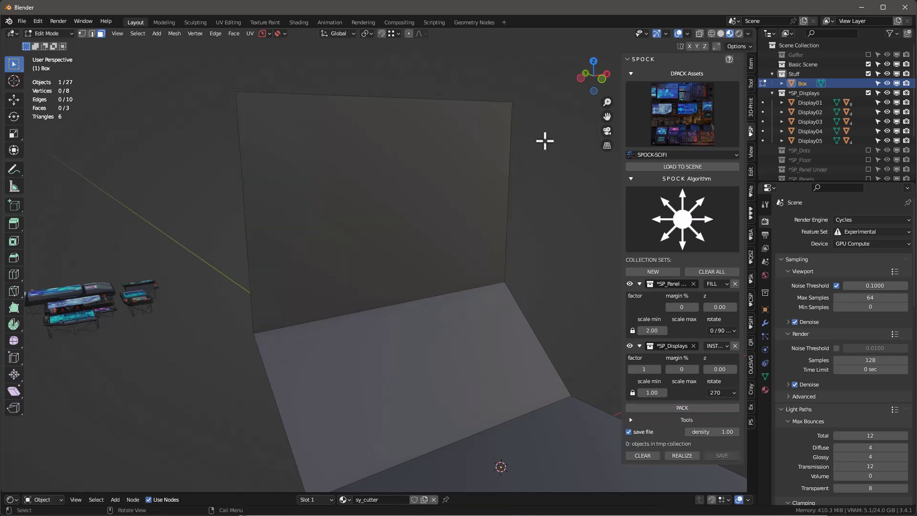
click(681, 155)
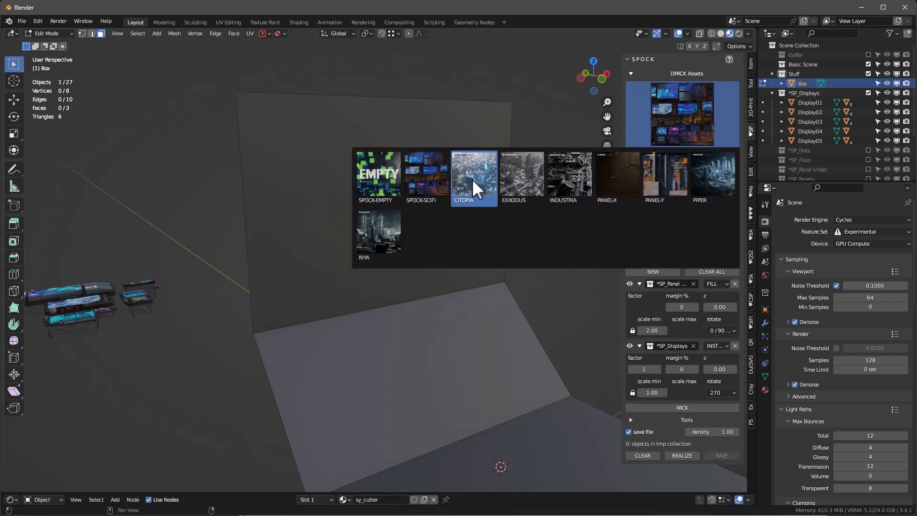
click(424, 176)
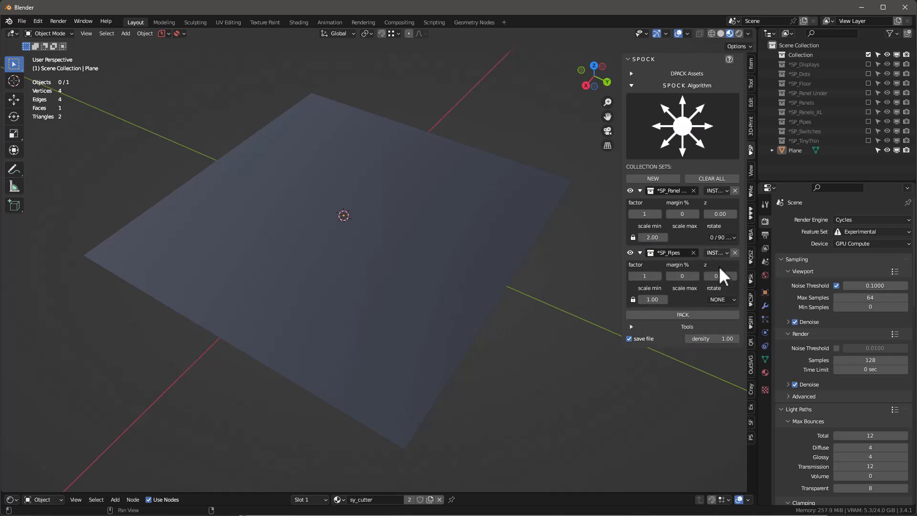
Step: Pack the plane with Exodus greebles using Cw-Gen-Material as the replacement material
click(681, 314)
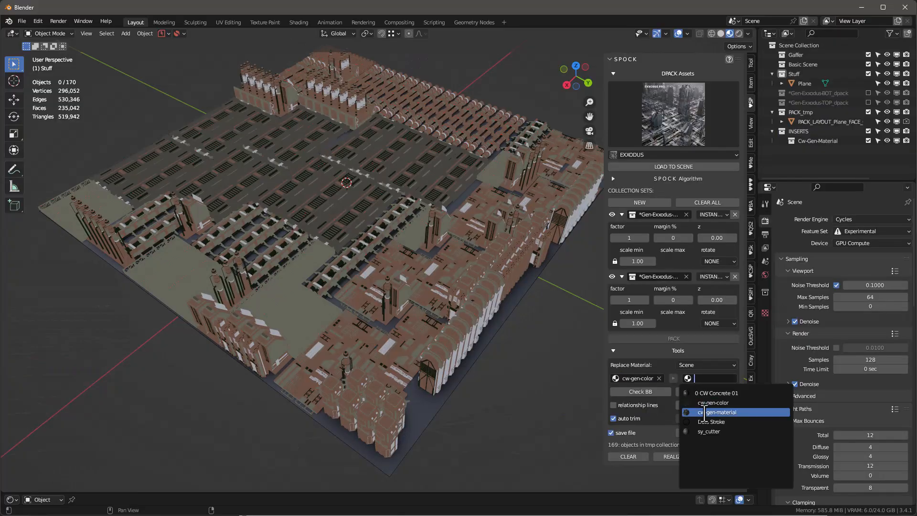
click(721, 411)
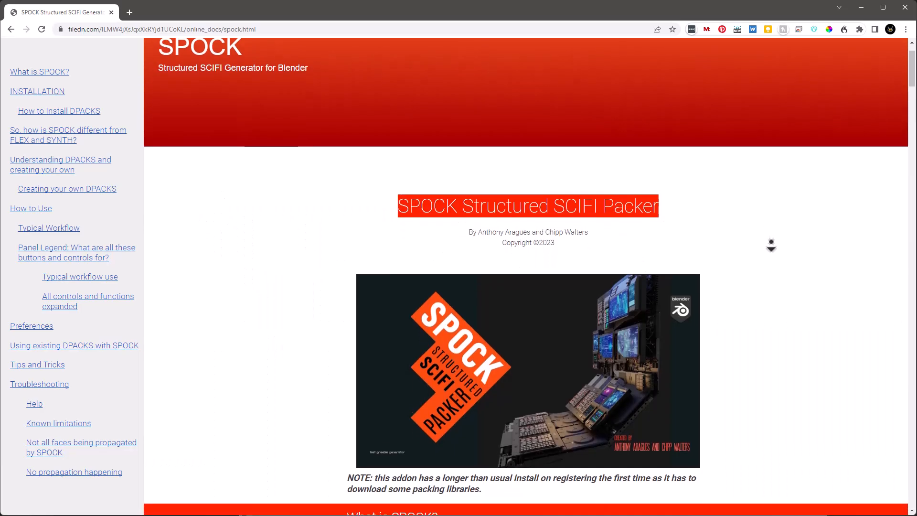
Step: Scroll the SPOCK documentation page down past the introduction toward the dpacks catalogue link
scroll(down, 3)
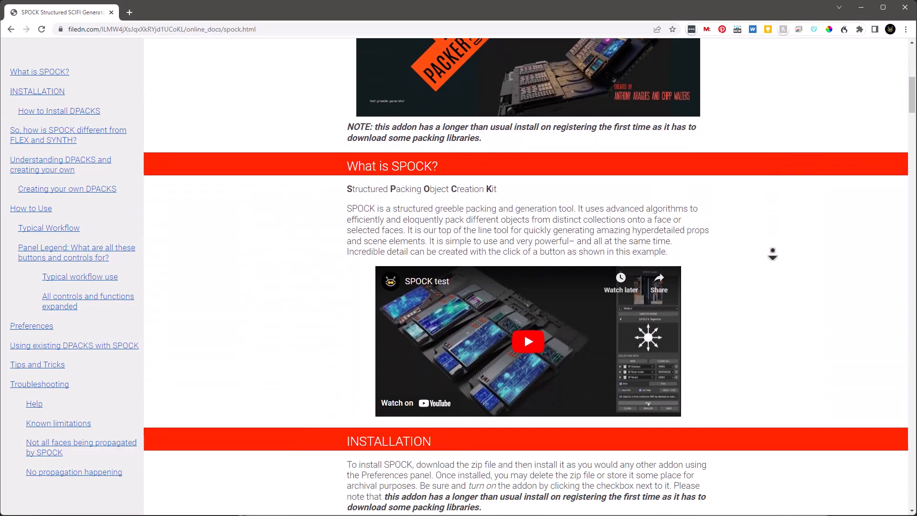
scroll(down, 3)
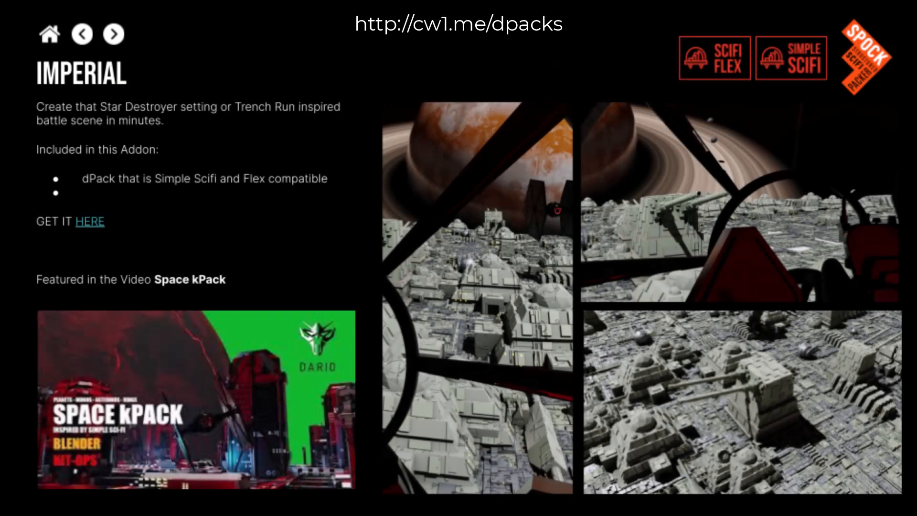
Step: Advance the dpack catalogue from Imperial through the next packs to NASA Station
click(114, 34)
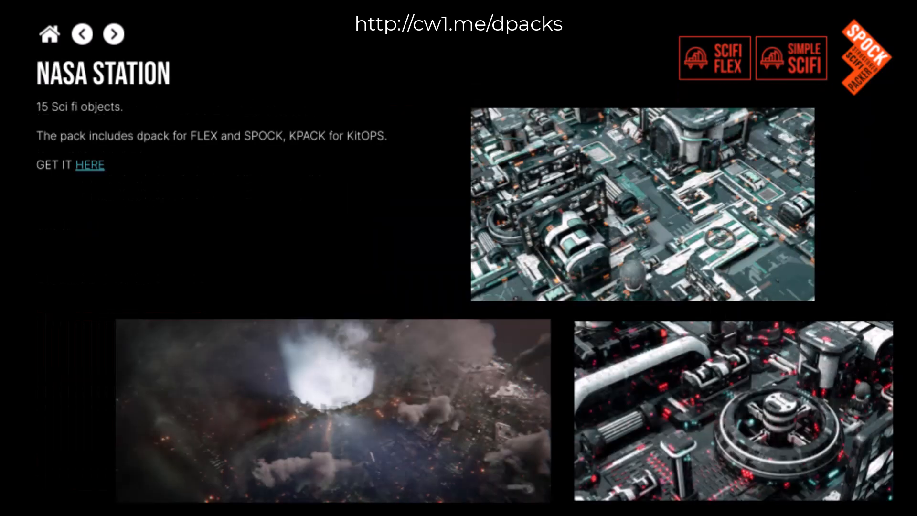
click(113, 34)
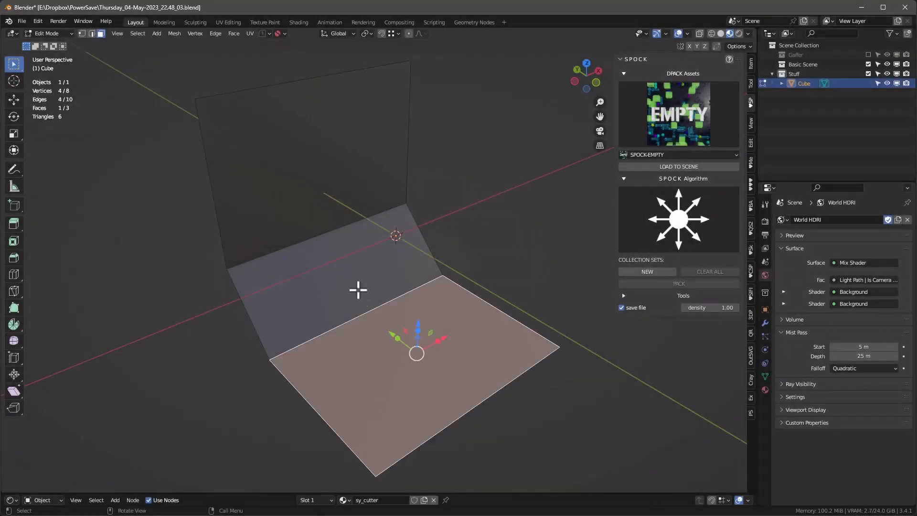
mouse_move(413, 374)
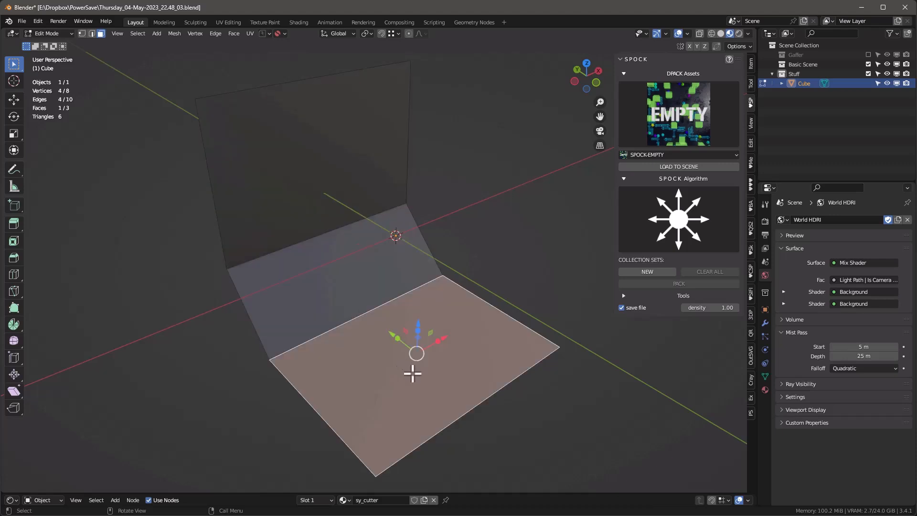
mouse_move(420, 375)
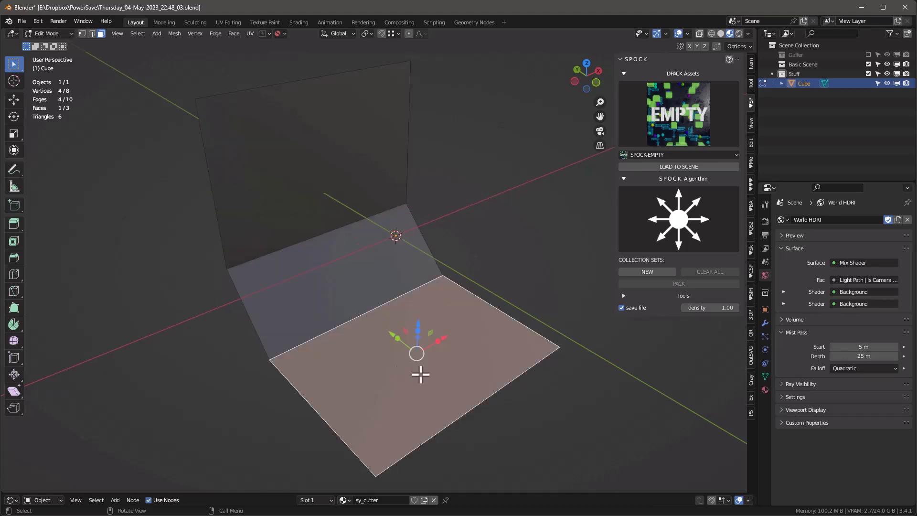
mouse_move(306, 121)
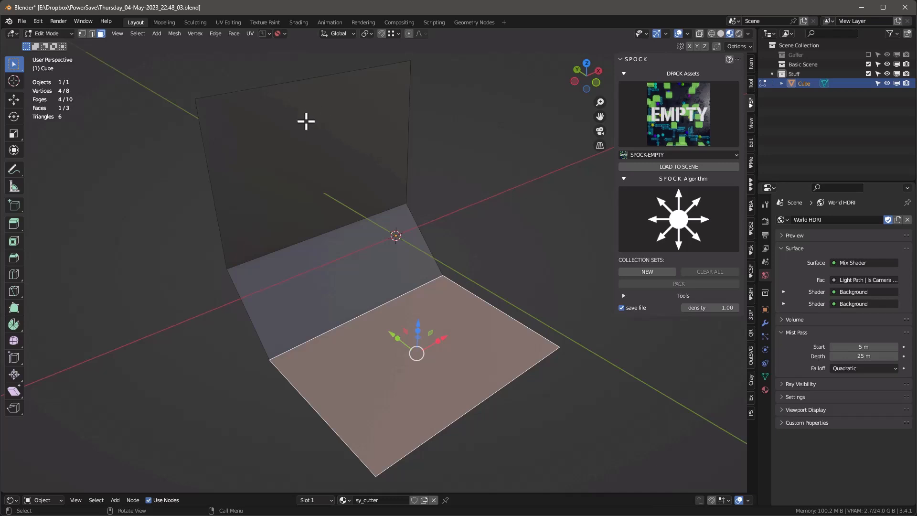
mouse_move(325, 293)
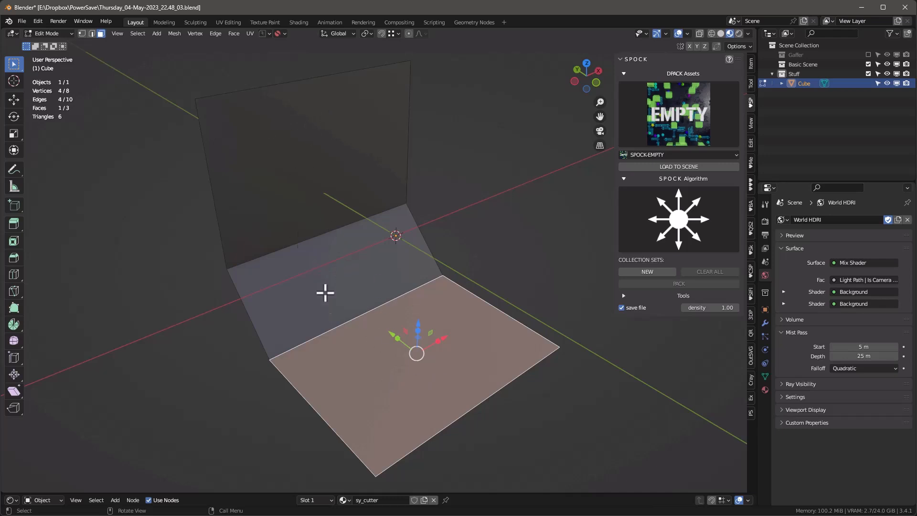
mouse_move(576, 372)
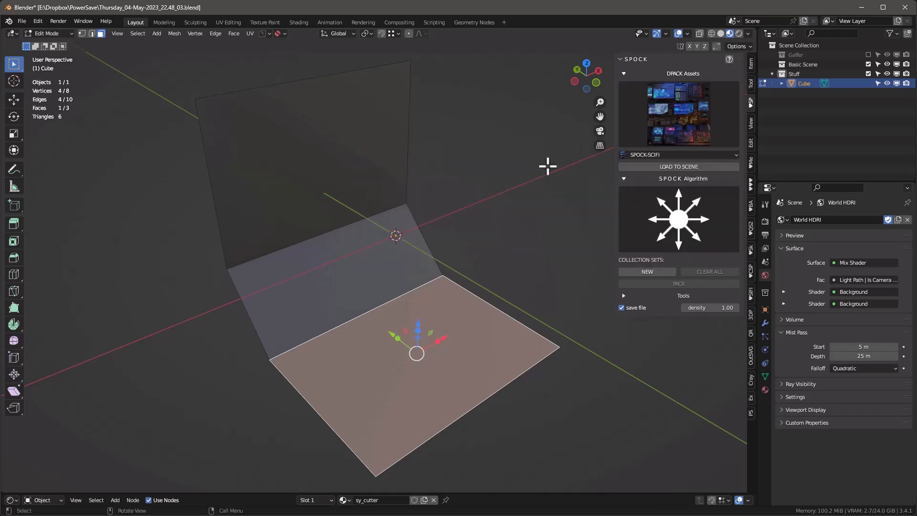
mouse_move(689, 121)
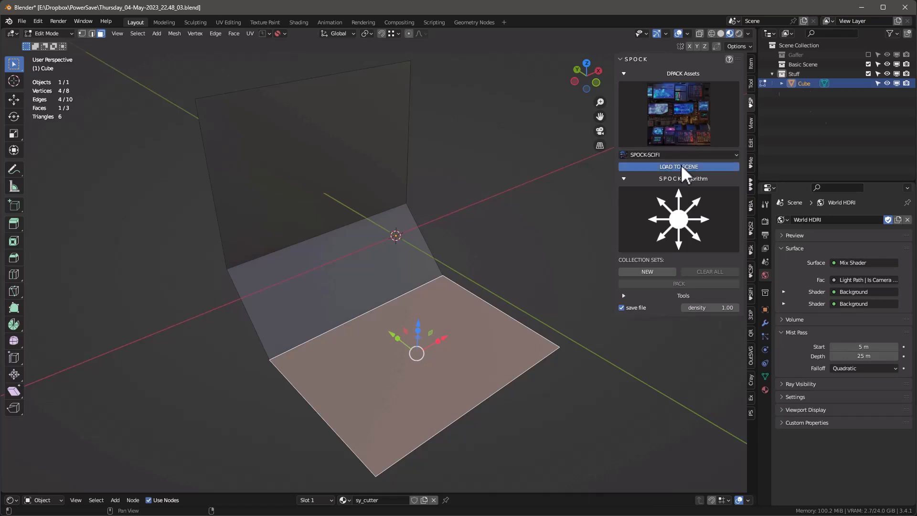
Step: Load the SPOCK-SCIFI dpack's SP_ asset collections into the scene
click(678, 166)
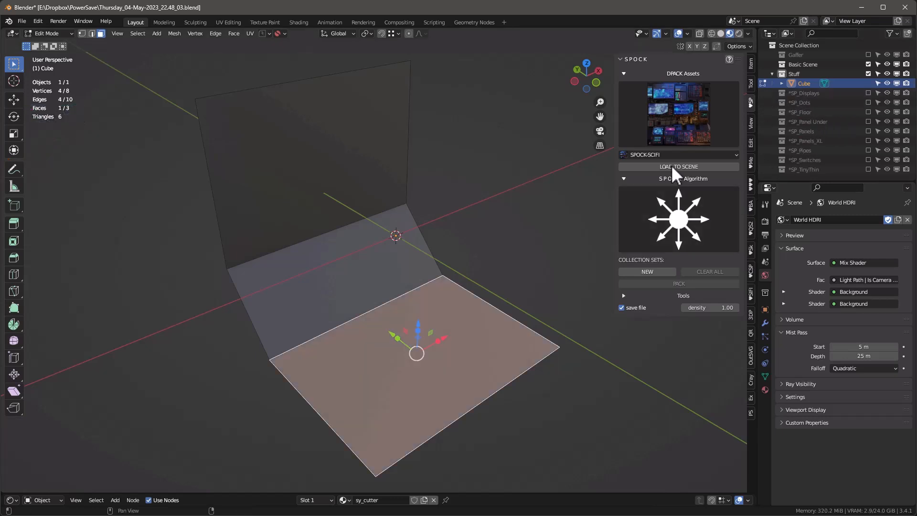
Step: Create SP_Panel Under and SP_Pipes collection sets and pack them onto the selected floor face
click(624, 74)
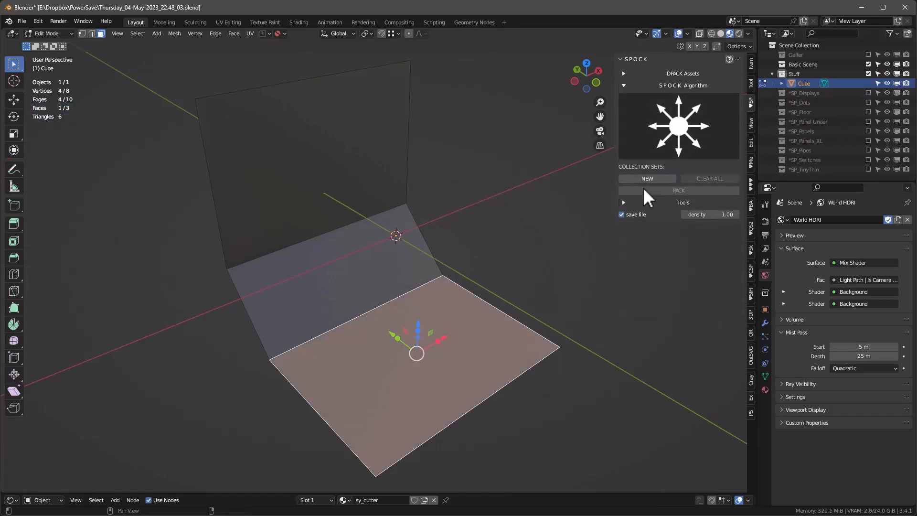
click(647, 179)
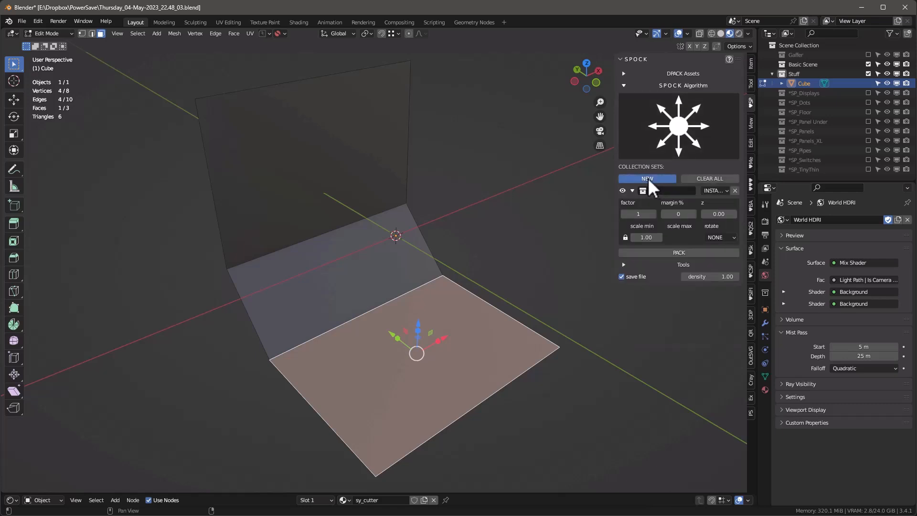
click(671, 191)
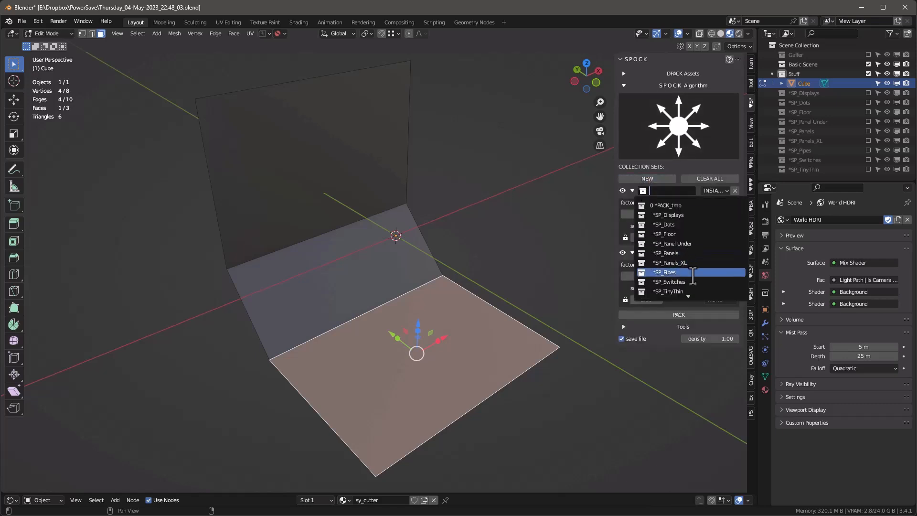
click(671, 244)
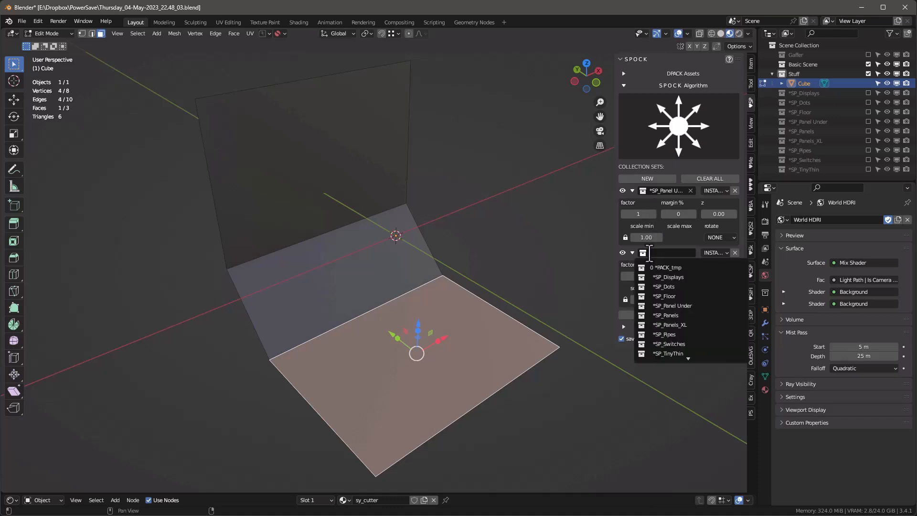
click(664, 335)
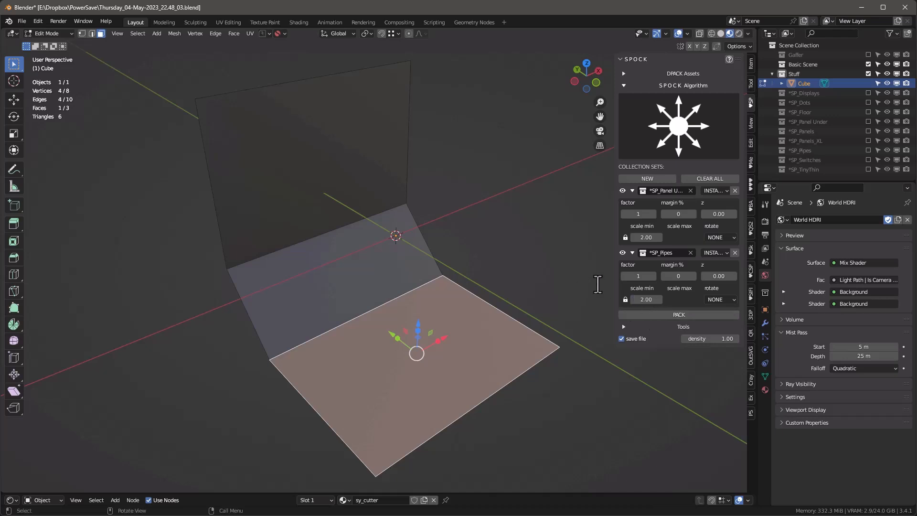
click(679, 314)
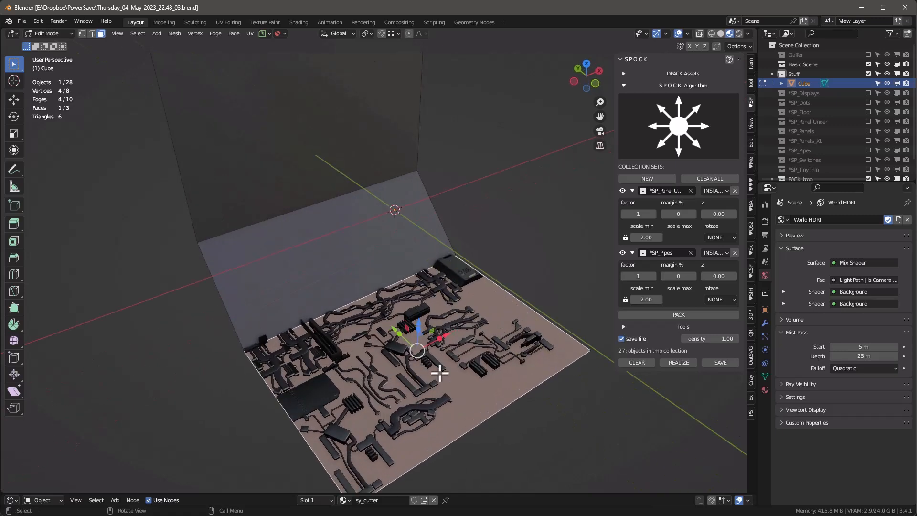
Step: Adjust the packing density and regenerate a couple of floor packing variations
double_click(711, 339)
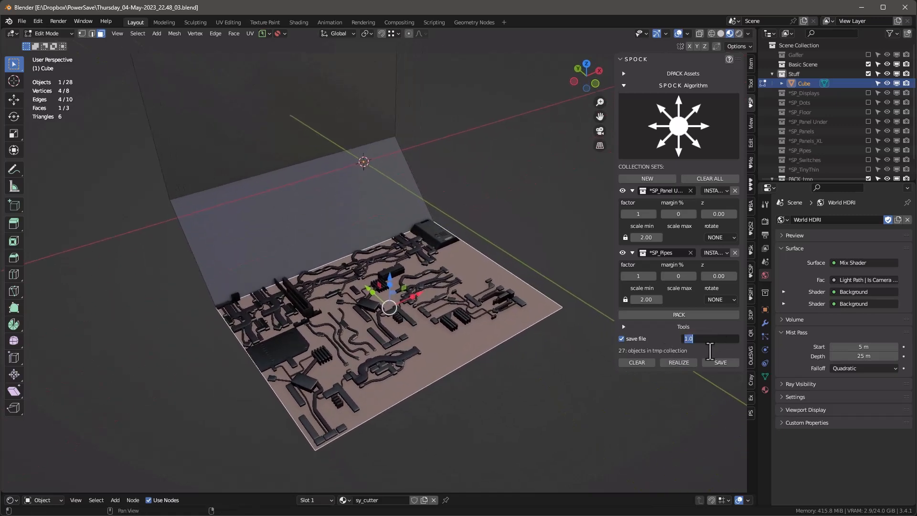
click(678, 315)
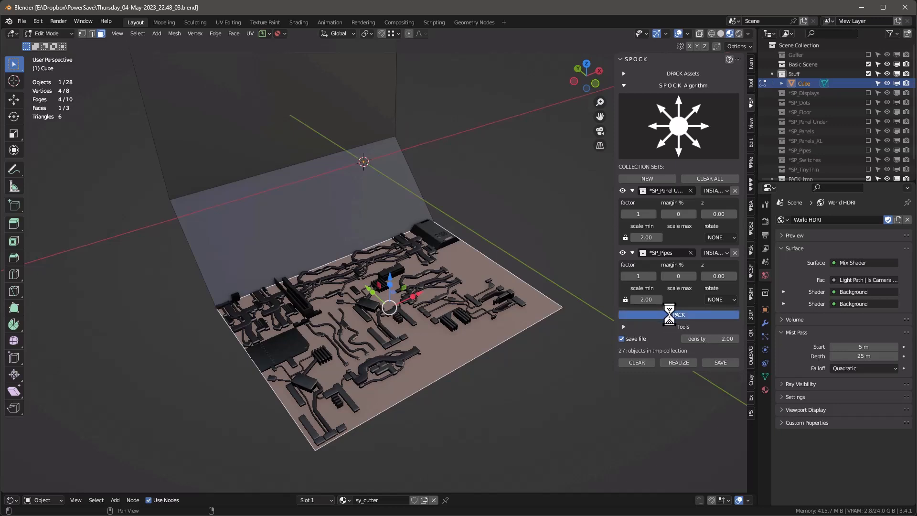
click(679, 314)
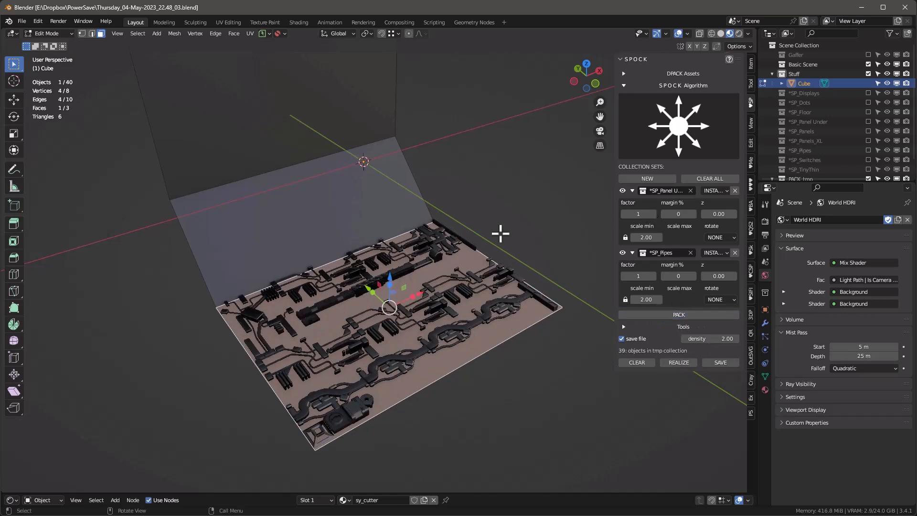
Step: Set the Pipes set to FILL with 0/90/180/270 rotation and repack the floor densely
click(714, 190)
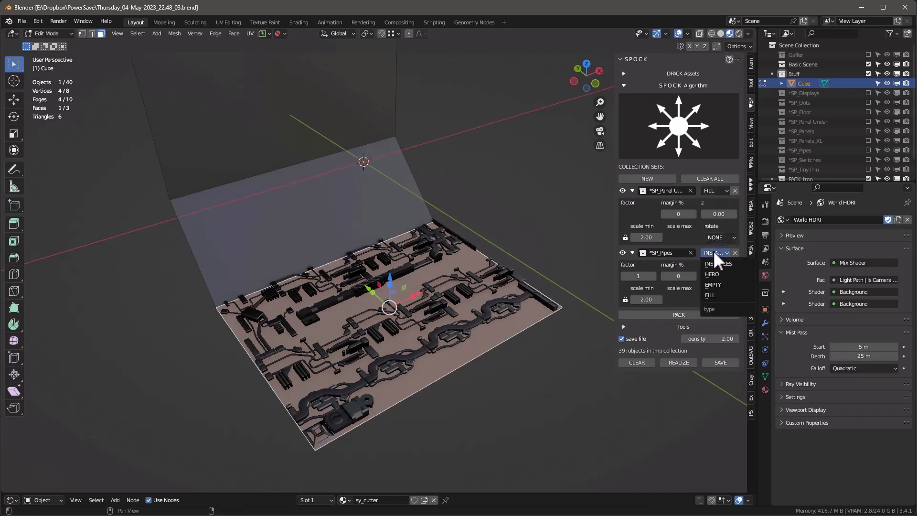
click(709, 295)
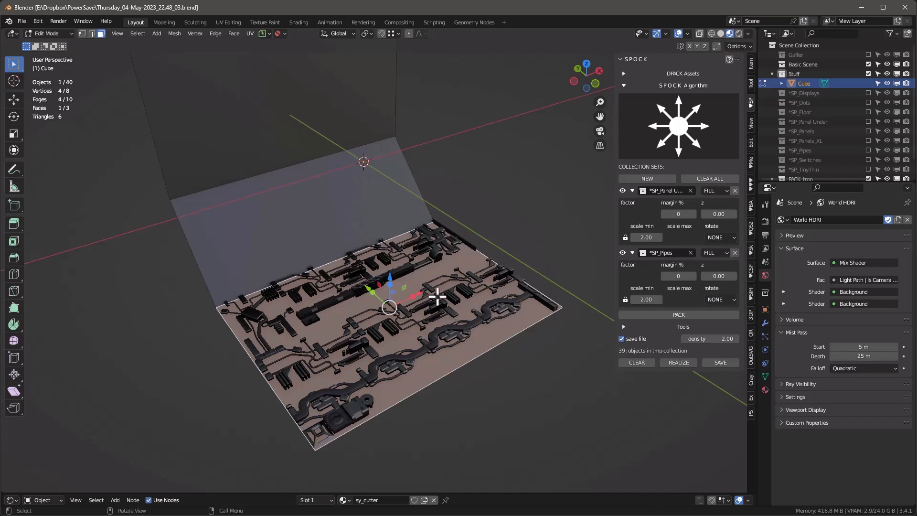
mouse_move(636, 201)
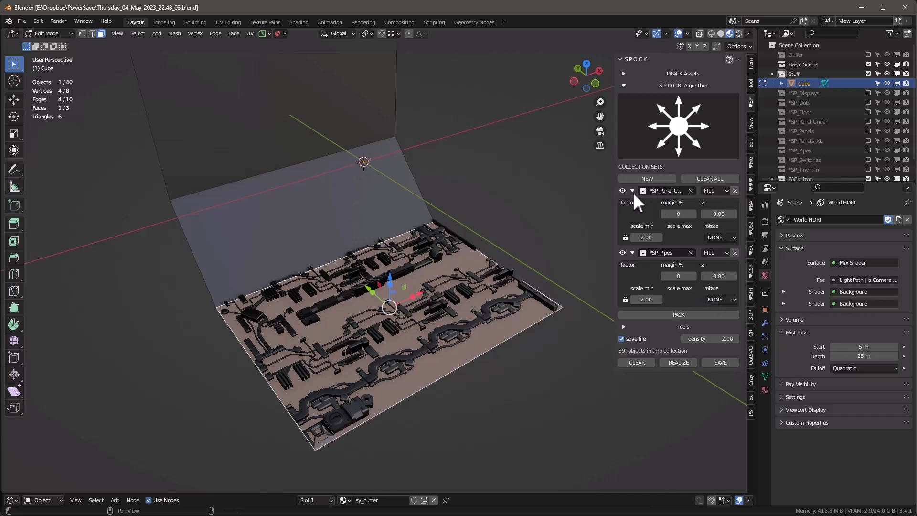
mouse_move(634, 286)
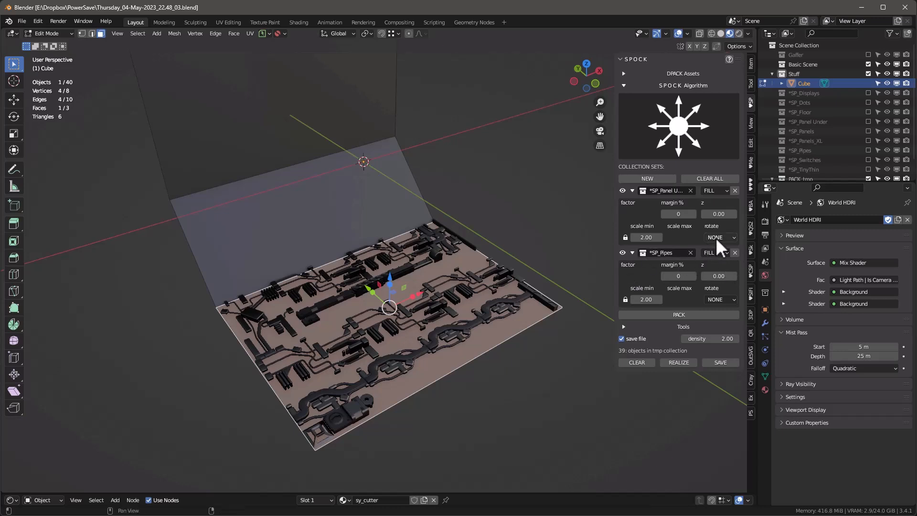
click(719, 299)
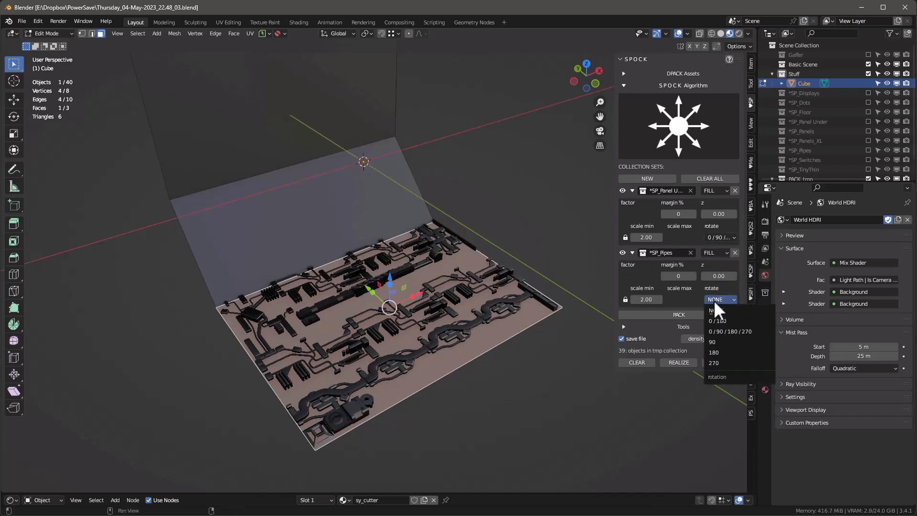
click(730, 331)
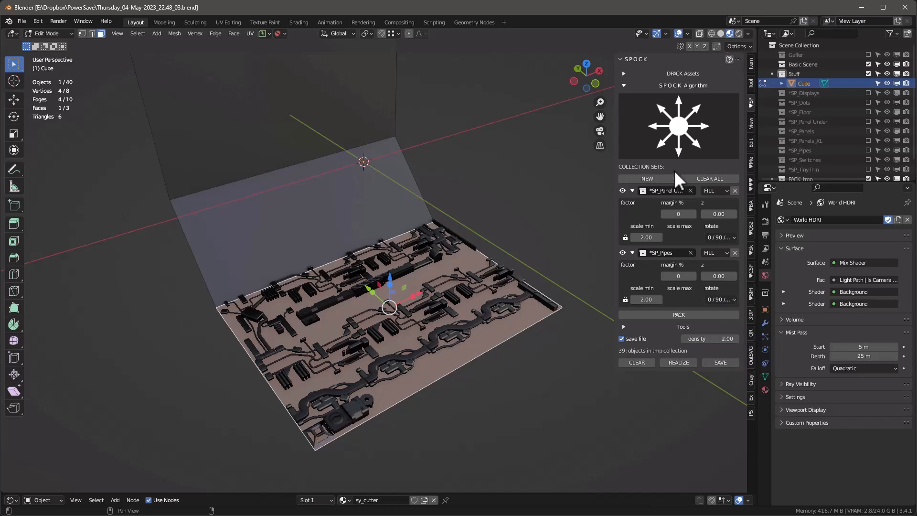
click(679, 315)
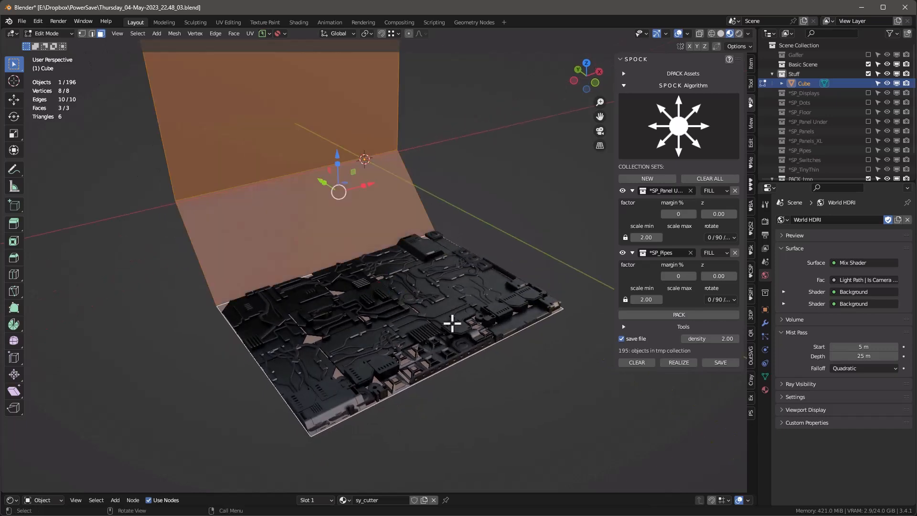
Step: Pack the whole wall-and-floor object, save it as PACK_SAVE_1, and start a fresh SP_Dots set
key(Tab)
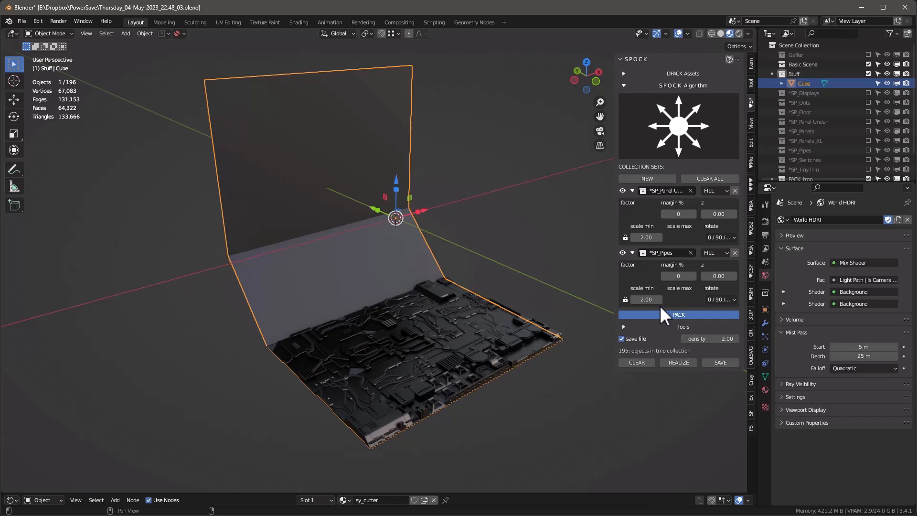
click(678, 315)
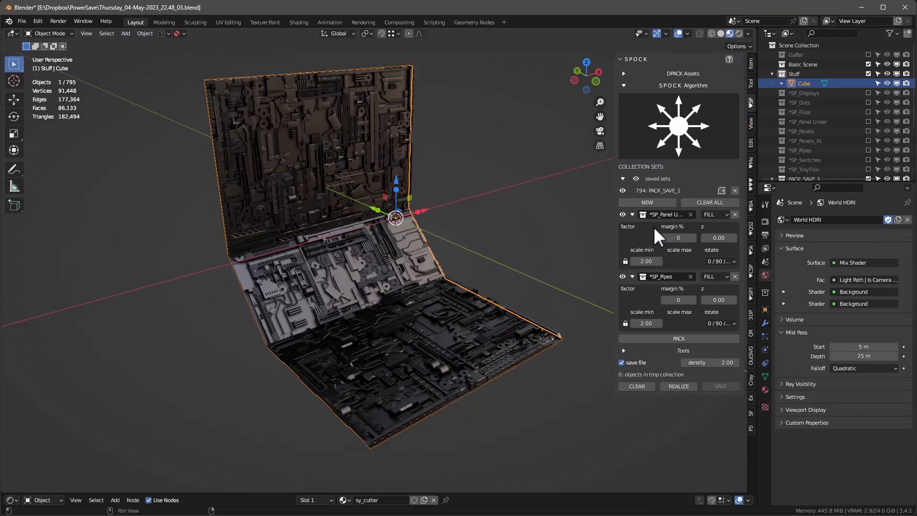
click(708, 202)
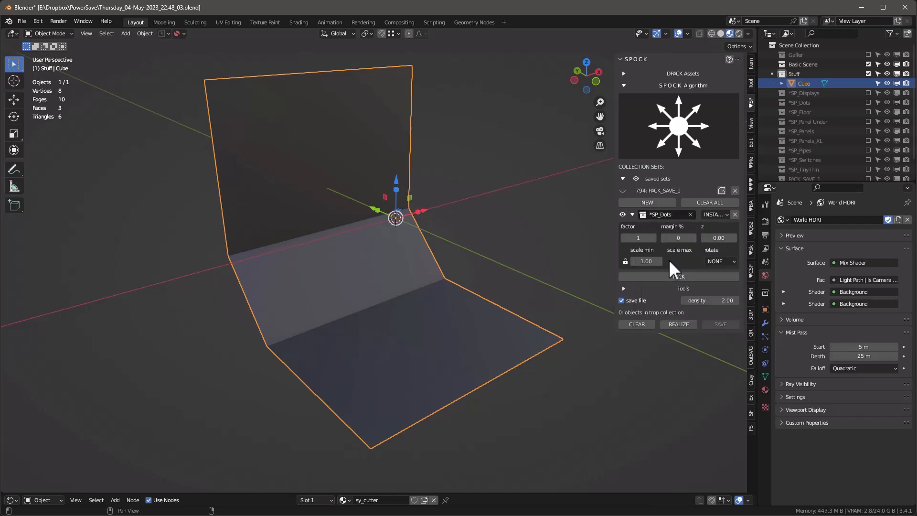
mouse_move(695, 235)
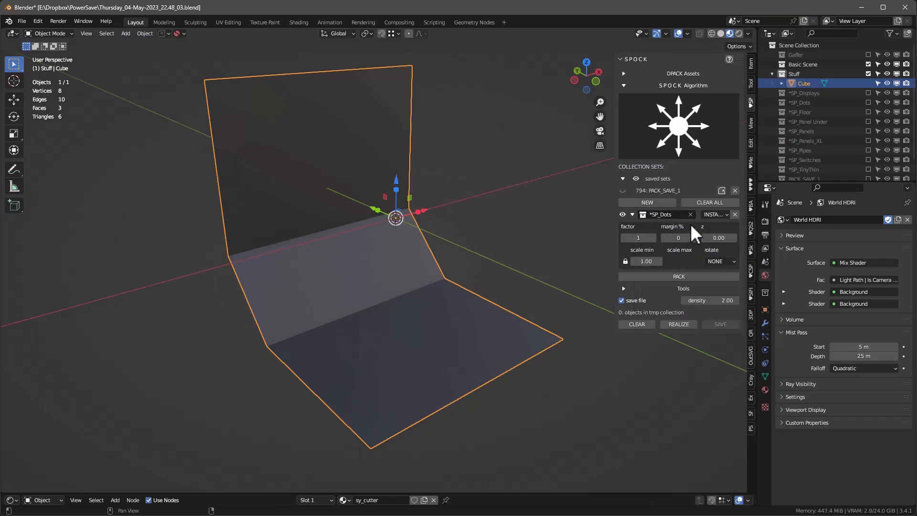
click(678, 238)
text(10)
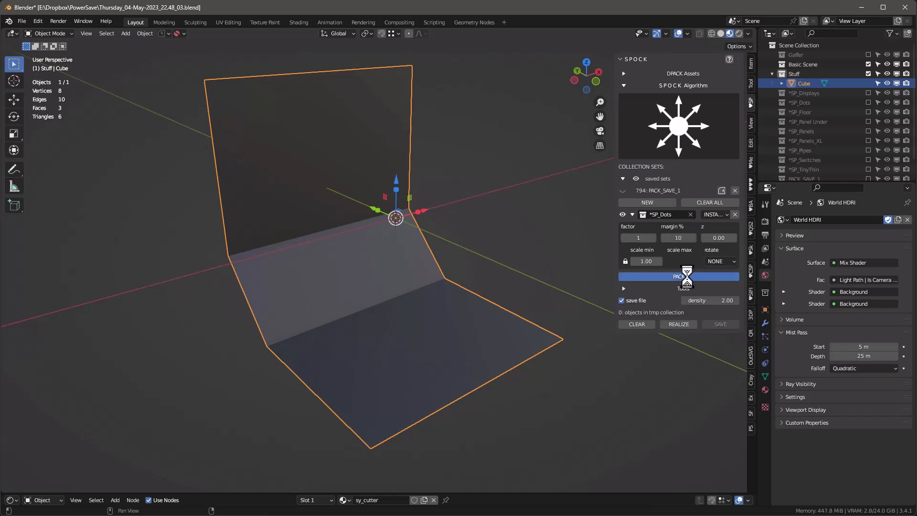
Step: Pack Dots with 10% margin, raise the z offset to 0.03, repack and save as PACK_SAVE_2
click(678, 276)
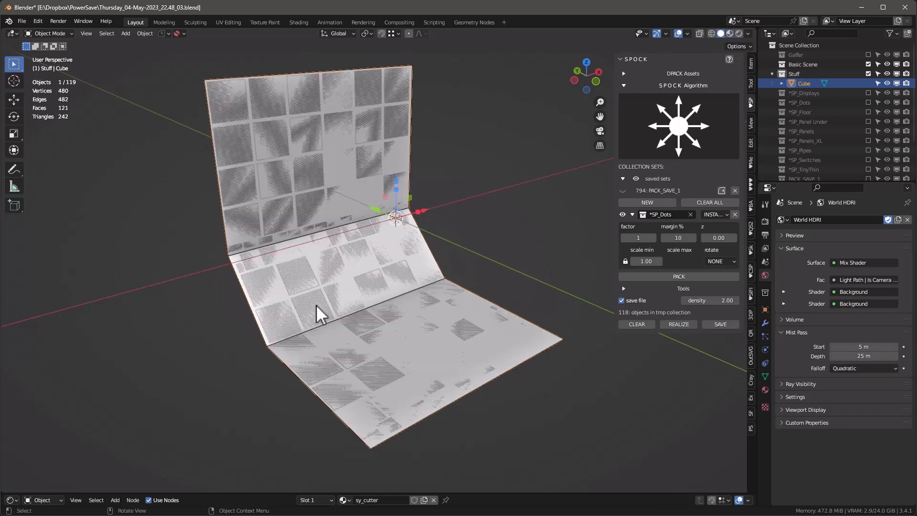
mouse_move(419, 360)
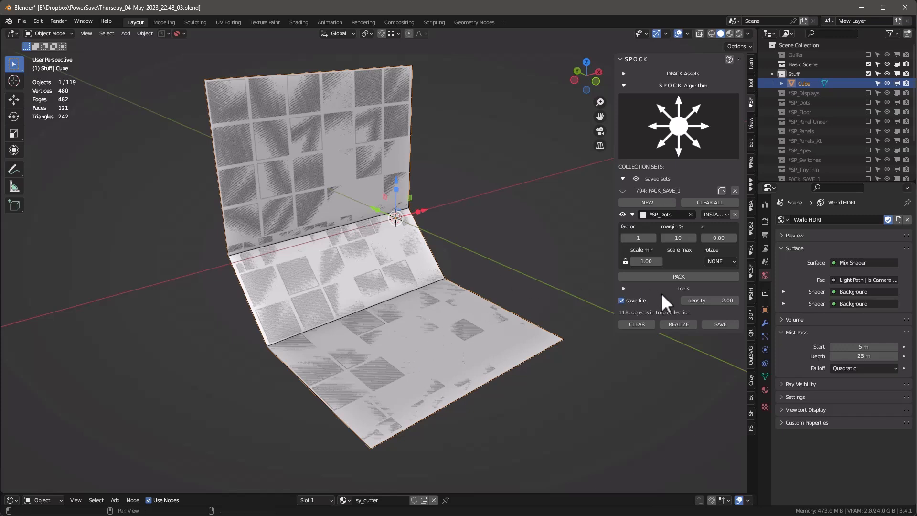
double_click(719, 238)
text(0.03)
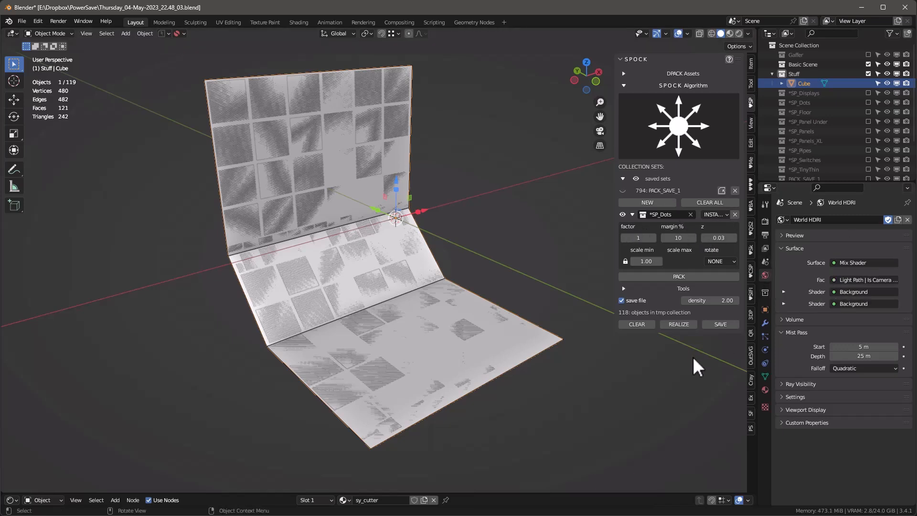
mouse_move(678, 276)
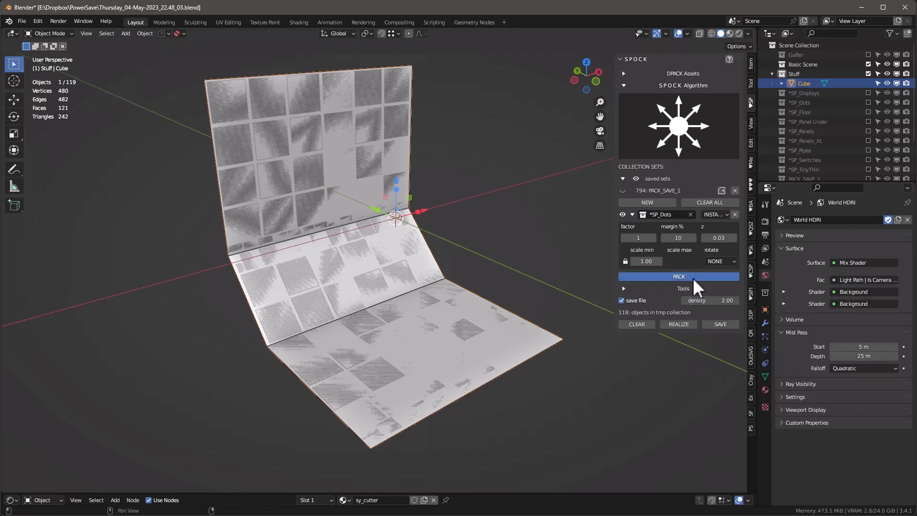
click(678, 276)
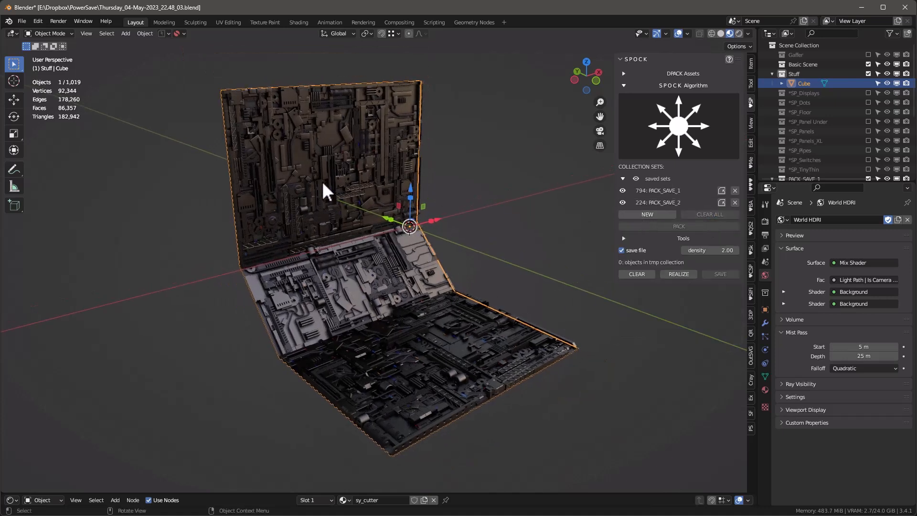
Step: Assign SP_Displays and SP_Switches to the two sets and pack them onto the wall face
key(Tab)
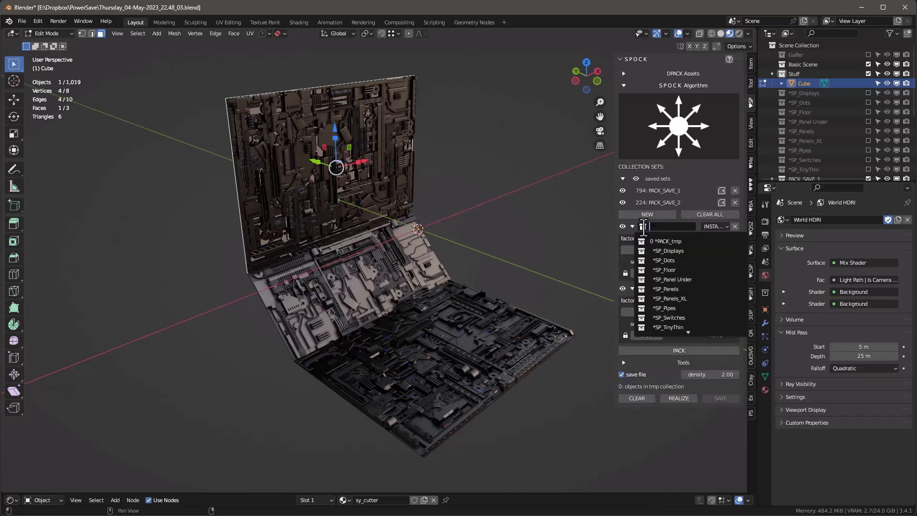
click(667, 251)
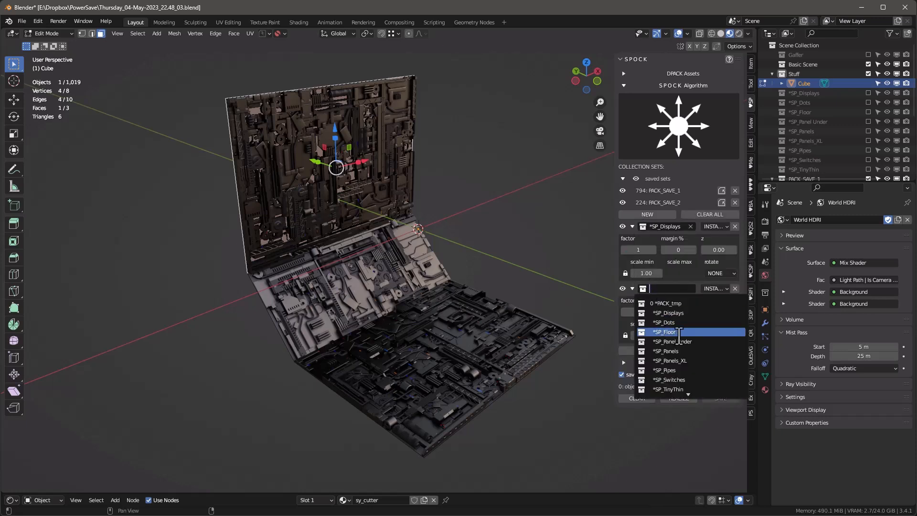
click(669, 380)
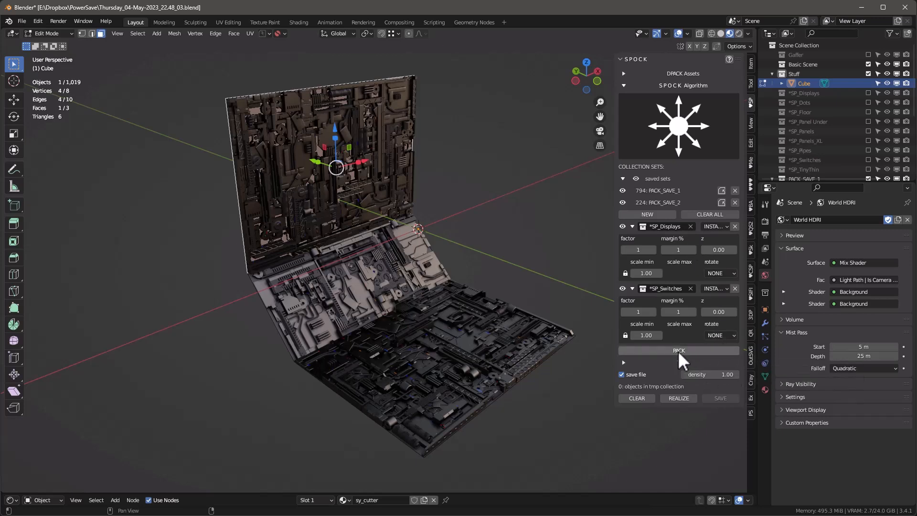
click(678, 350)
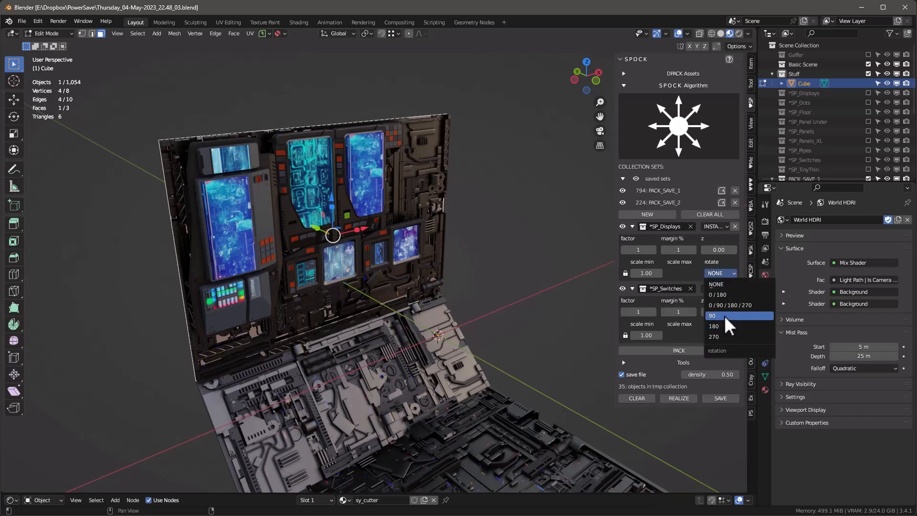
Step: Rotate the Displays pieces 90 degrees and regenerate wall packing variations
click(713, 317)
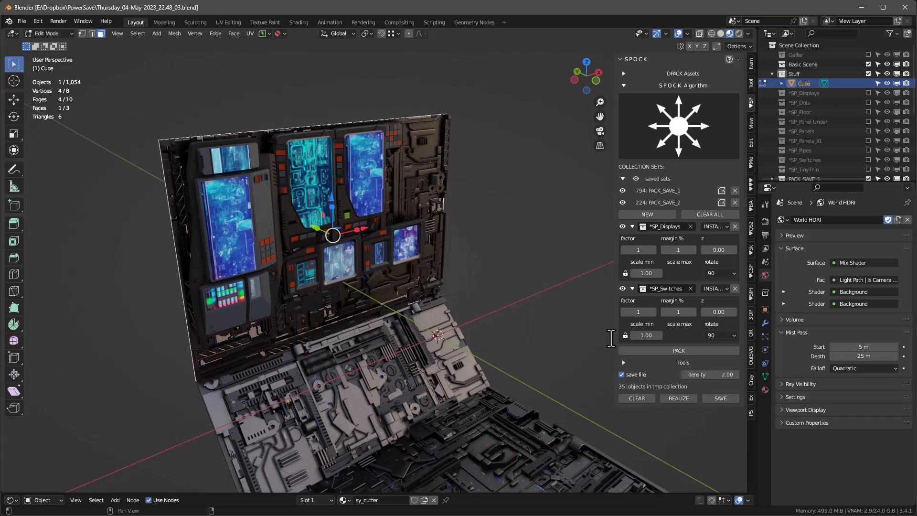
click(678, 350)
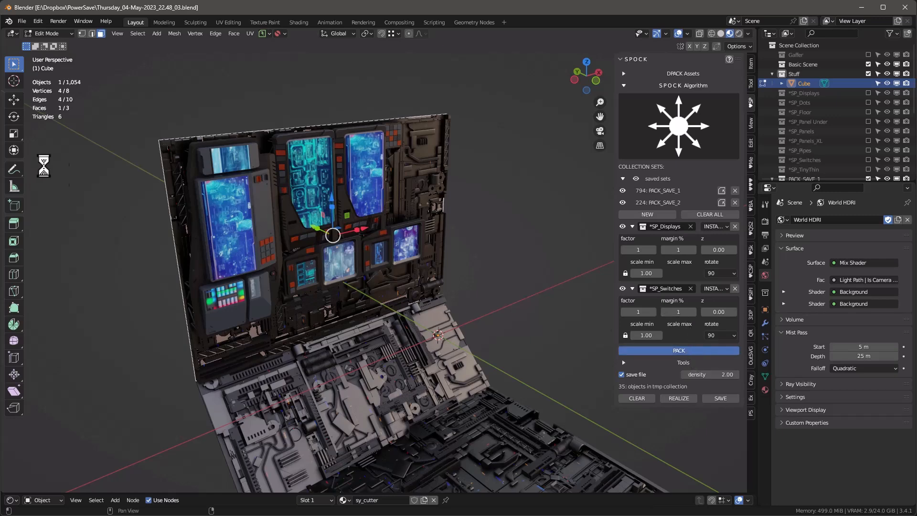
click(678, 350)
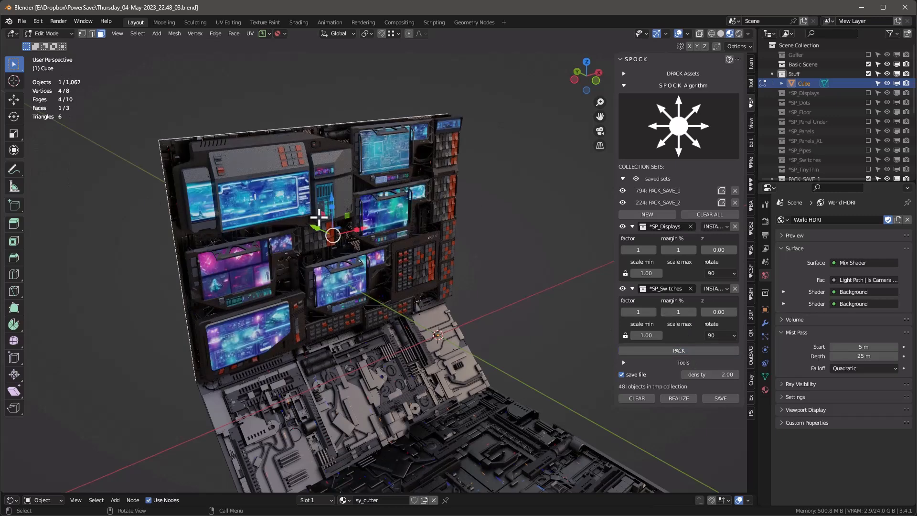
mouse_move(488, 268)
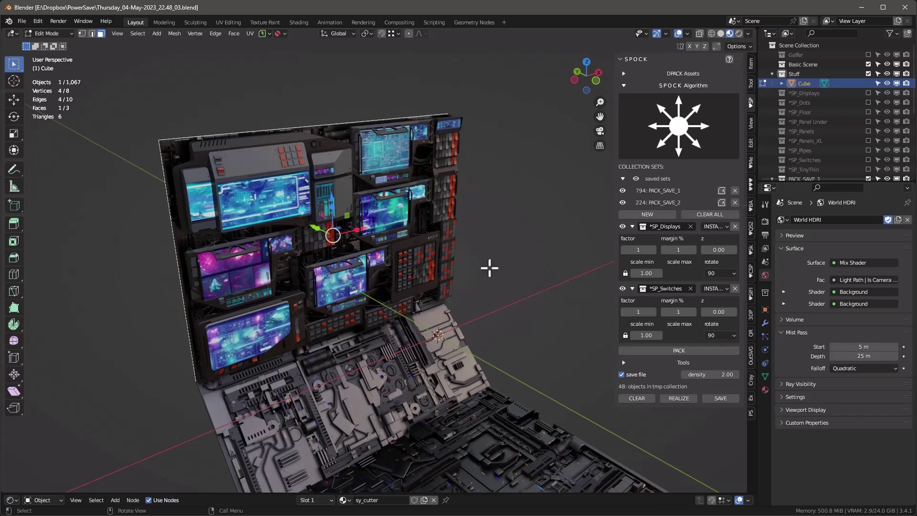
mouse_move(703, 267)
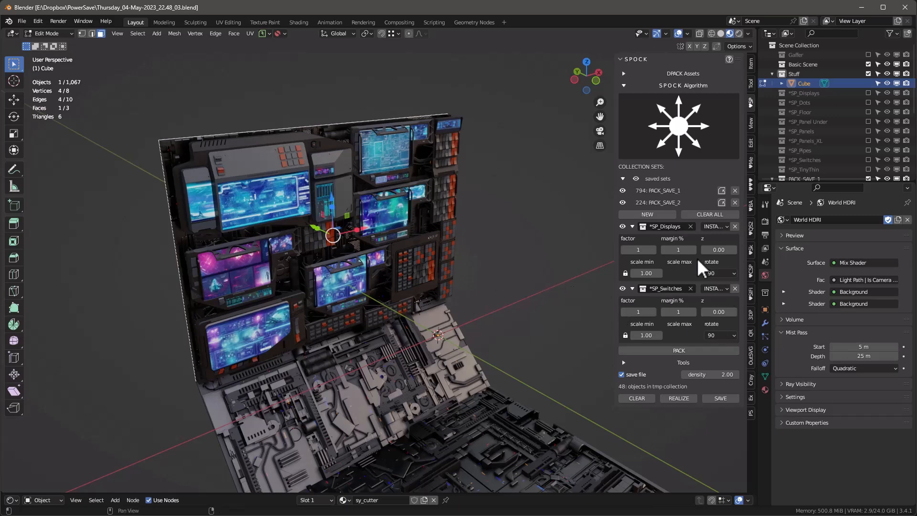
Step: Add a third SP_Switches set in EMPTY mode with factor 2, repack and save as PACK_SAVE_3
click(647, 214)
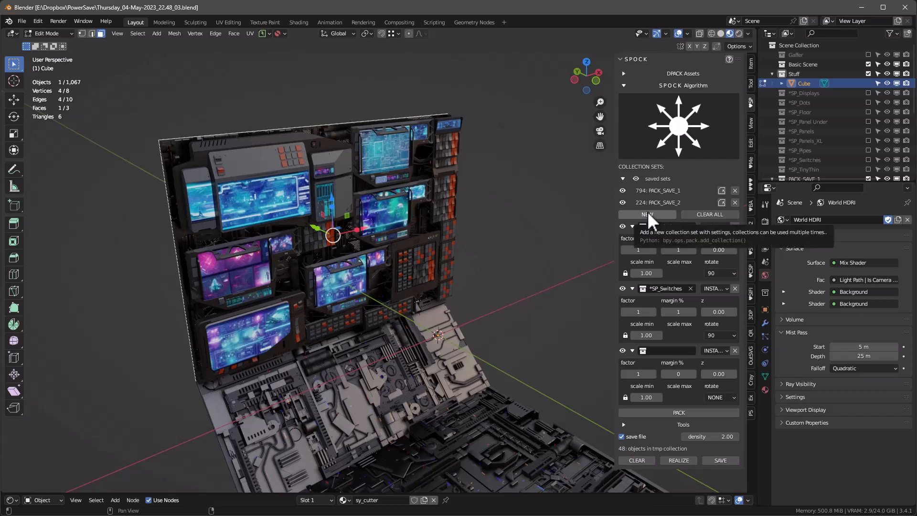
click(646, 214)
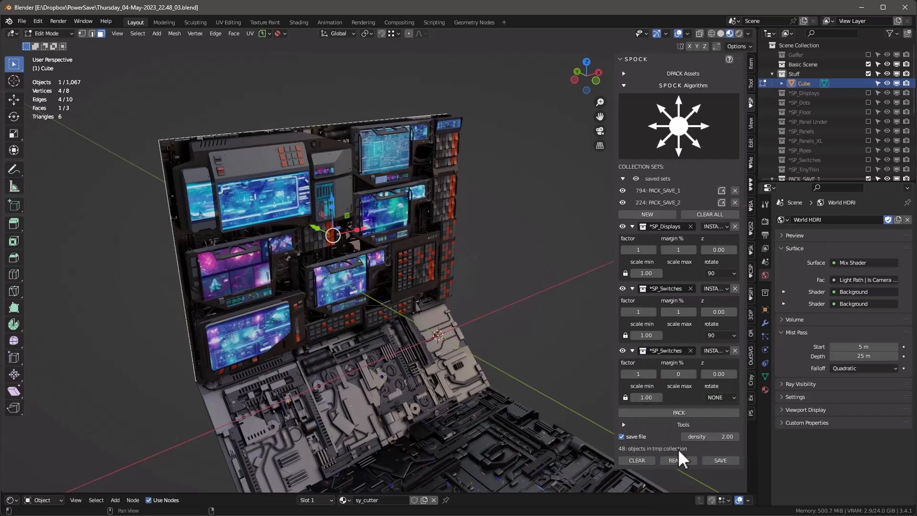
click(715, 350)
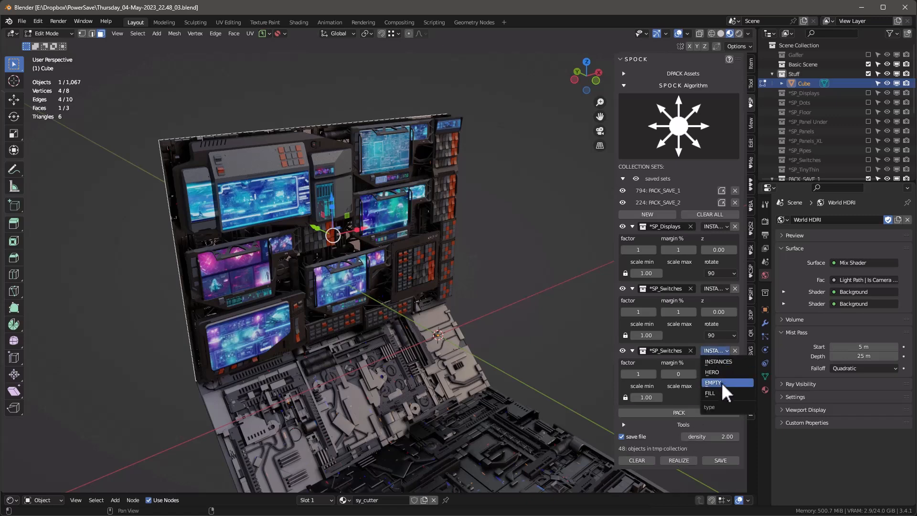
click(712, 382)
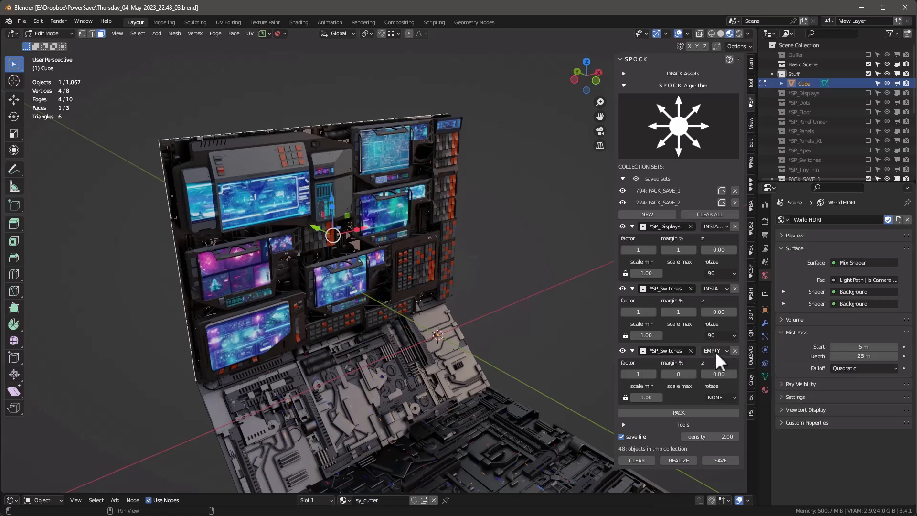
mouse_move(687, 357)
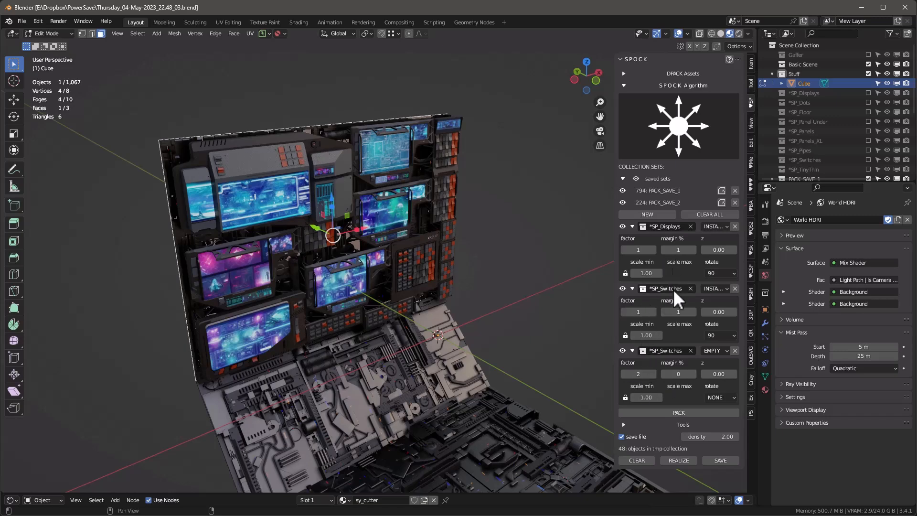
mouse_move(638, 249)
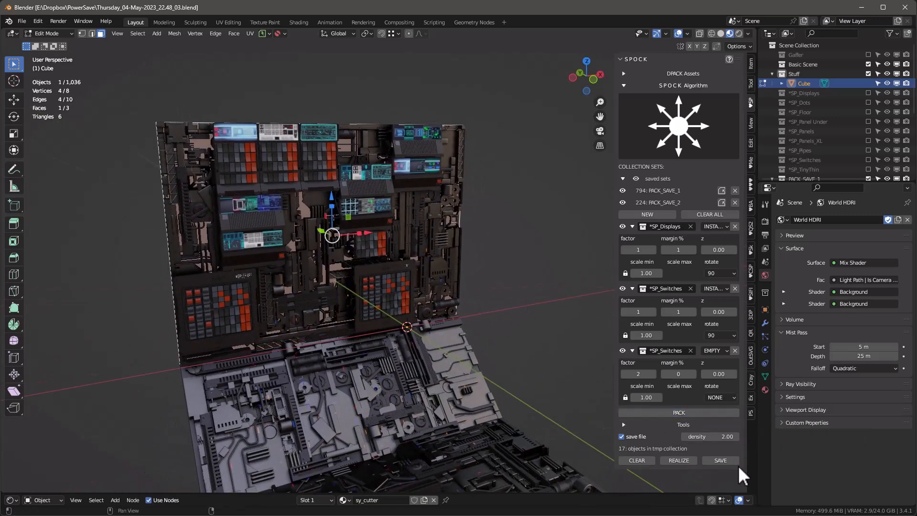
click(721, 460)
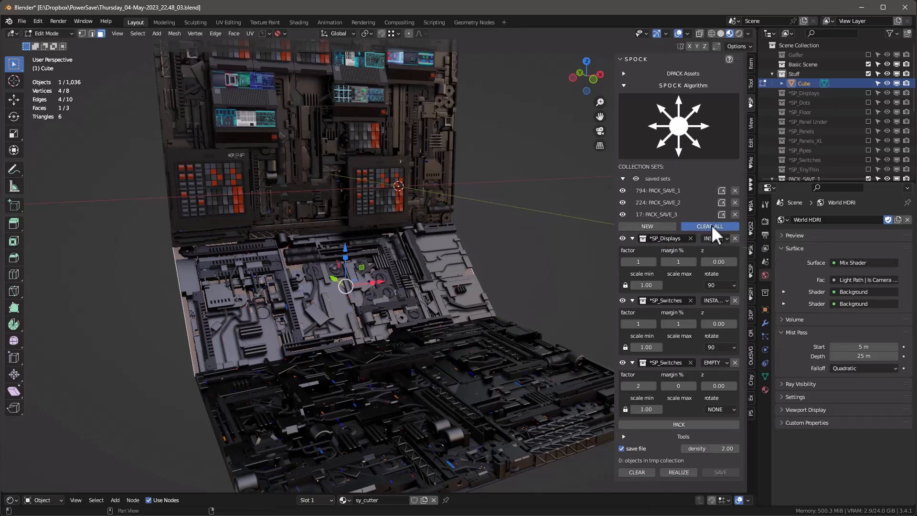
Step: Clear all sets and pack a new SP_Panels_XL set onto the floor strip
click(664, 238)
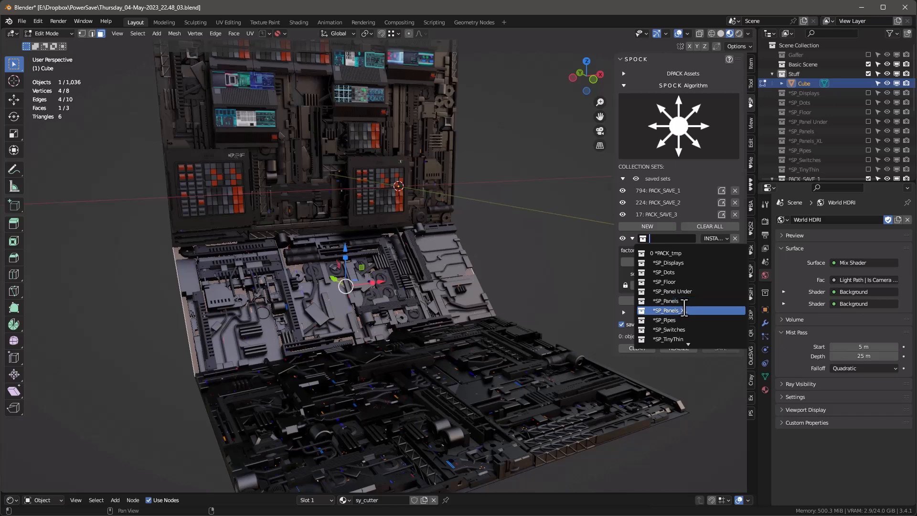
click(668, 310)
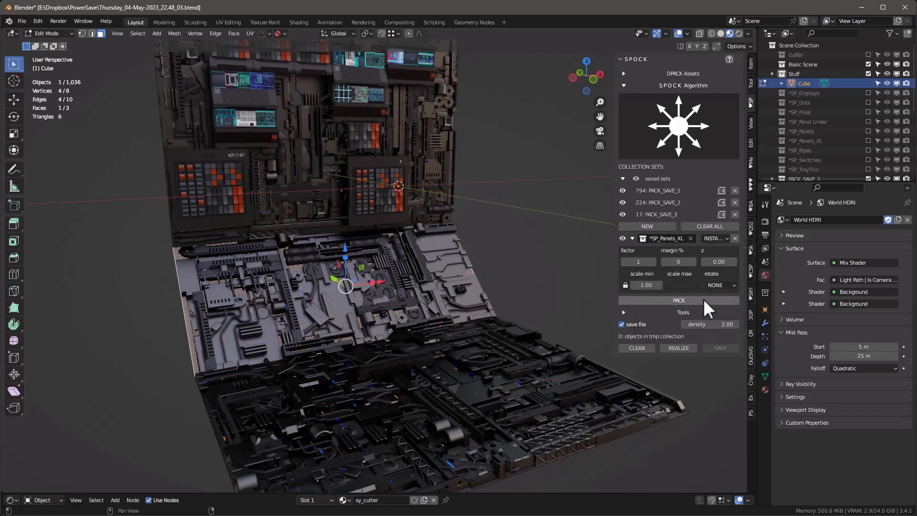
click(678, 300)
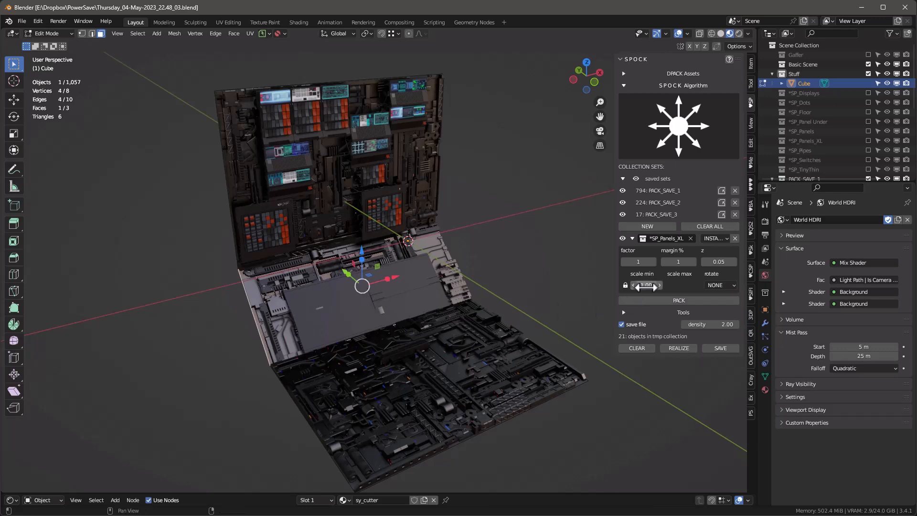
Step: Repack the large panels with z 0.05, minimum scale 0.66 and Corner Sorted packing
click(647, 286)
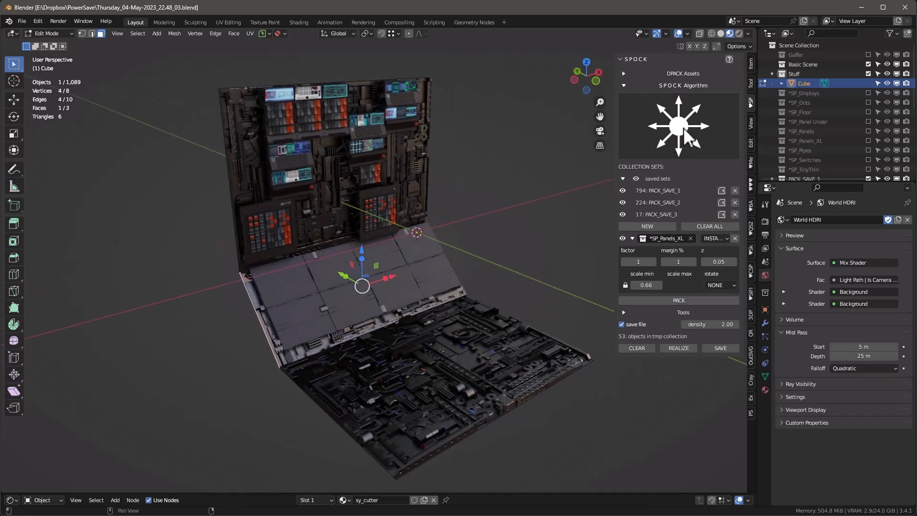
click(678, 300)
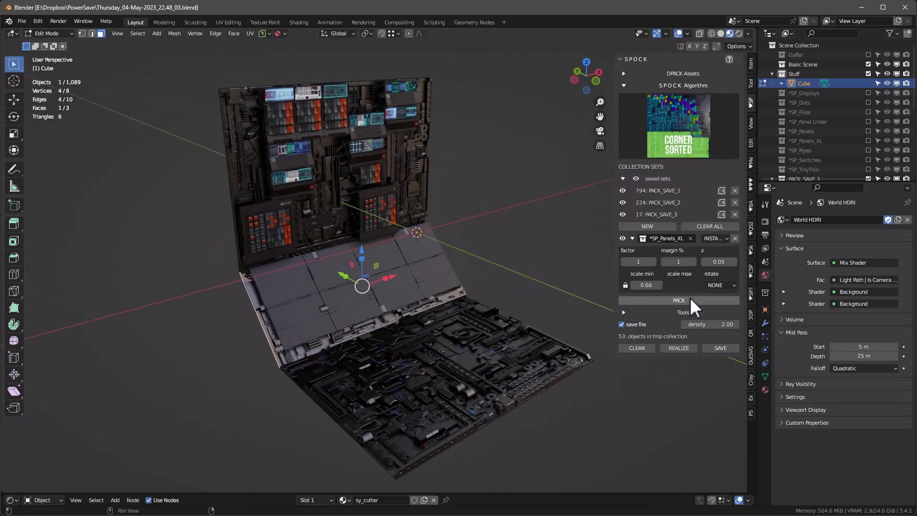
click(679, 300)
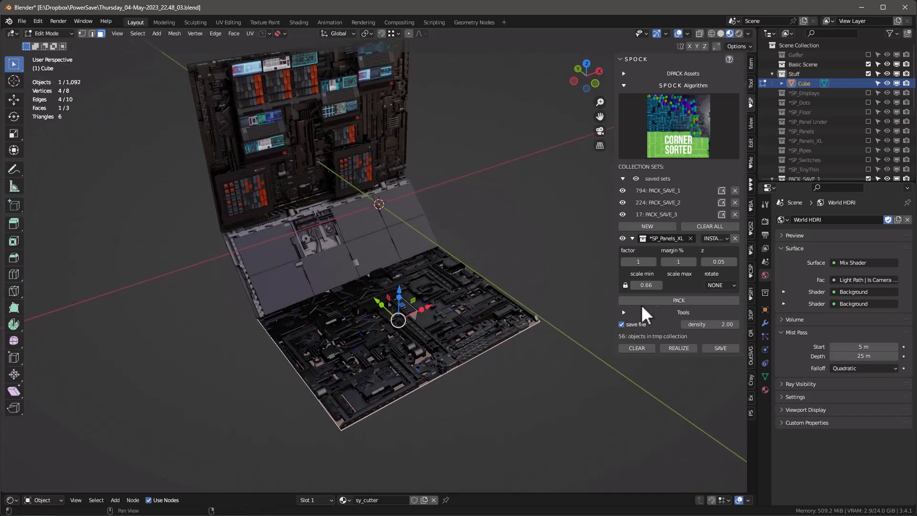
Step: Save the panels pack and pack a new SP_Floor grating set onto the floor
click(721, 347)
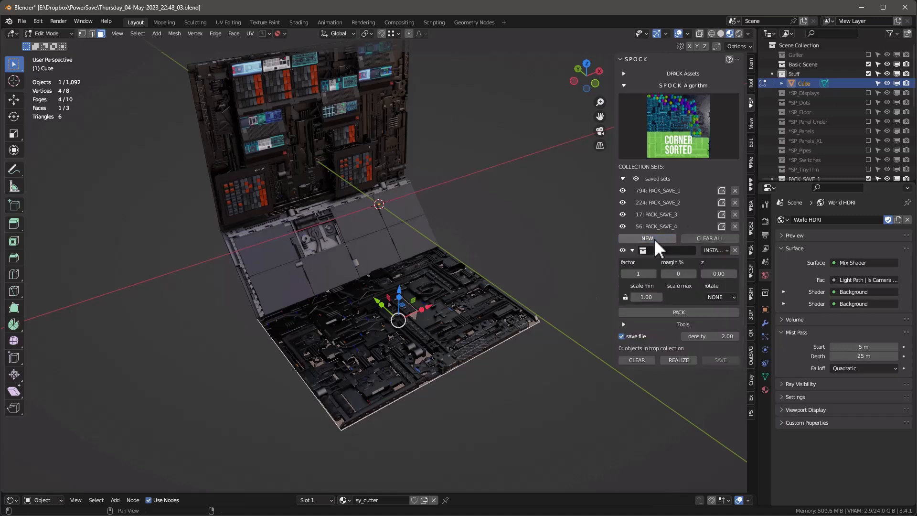
click(672, 249)
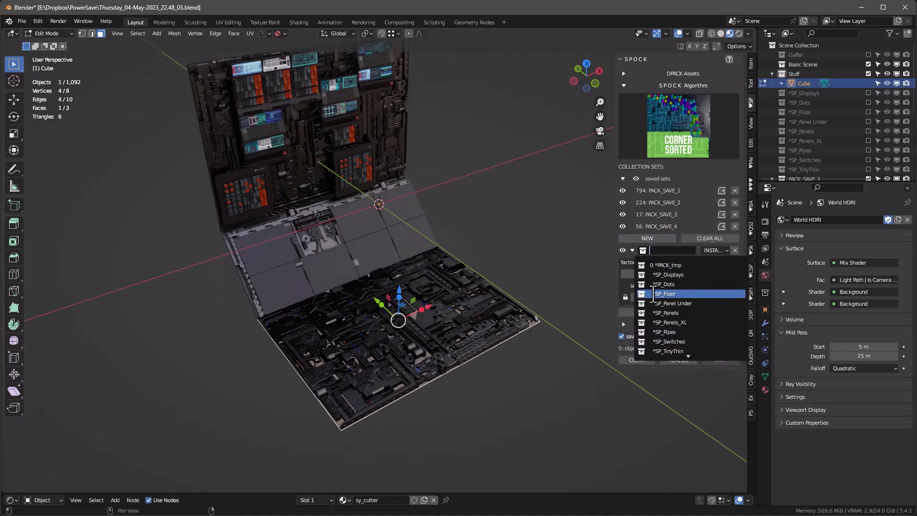
click(666, 293)
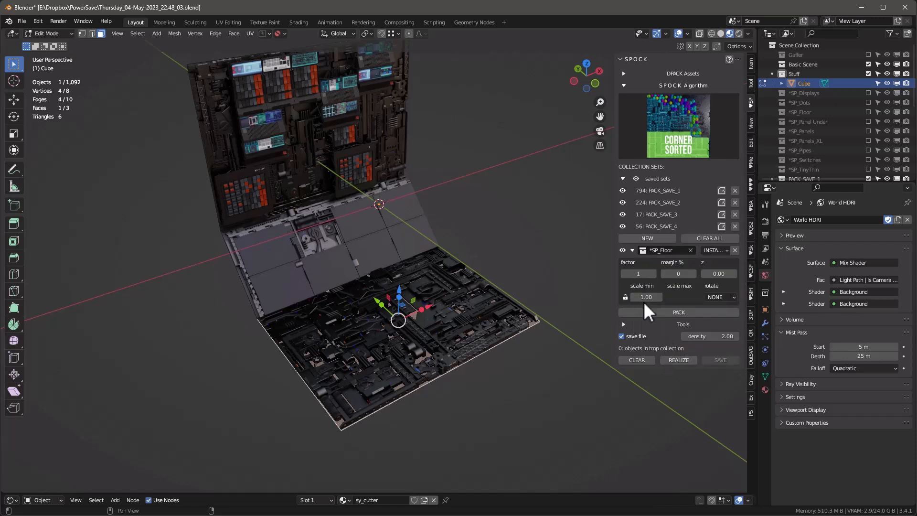
mouse_move(700, 326)
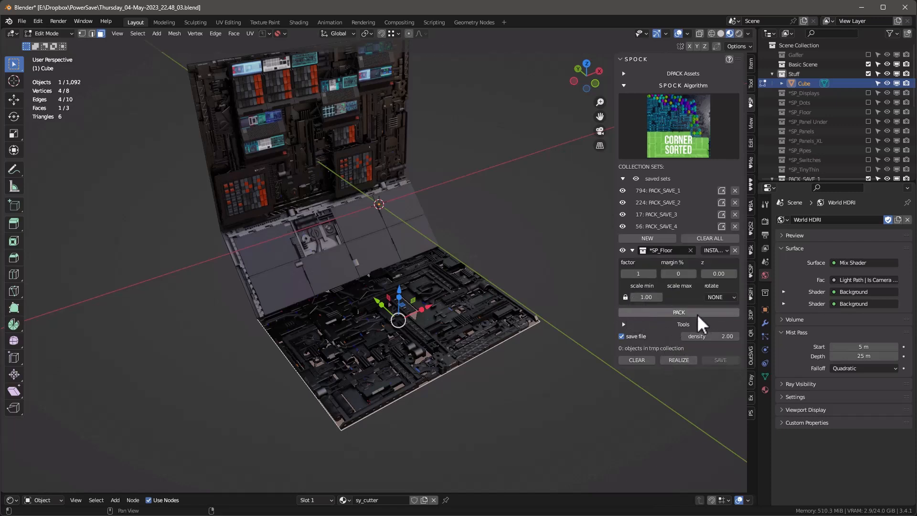
click(718, 273)
text(0.05)
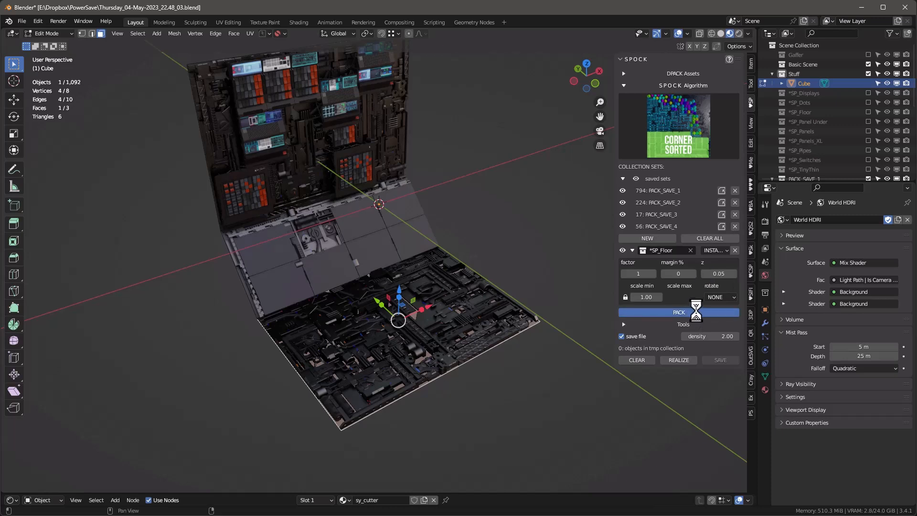
Step: Repack the floor grating with z 0.05 and minimum scale 0.80
click(678, 311)
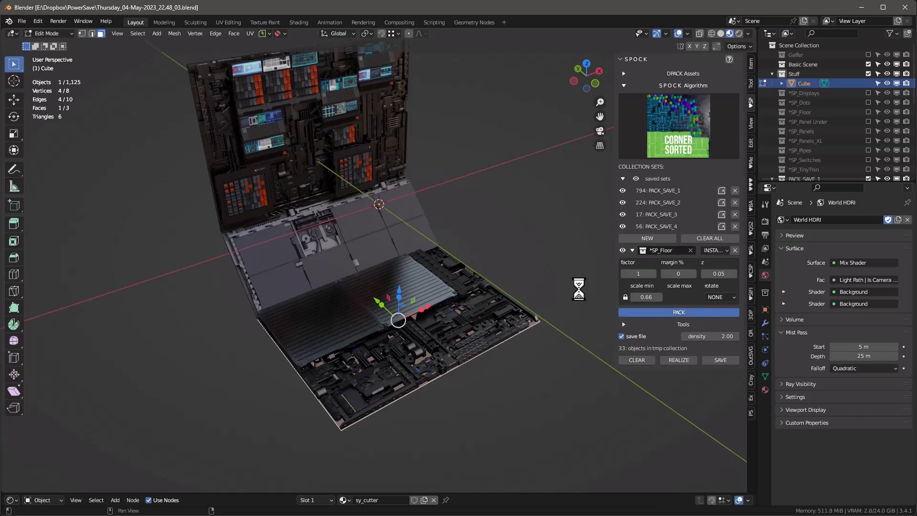
click(678, 312)
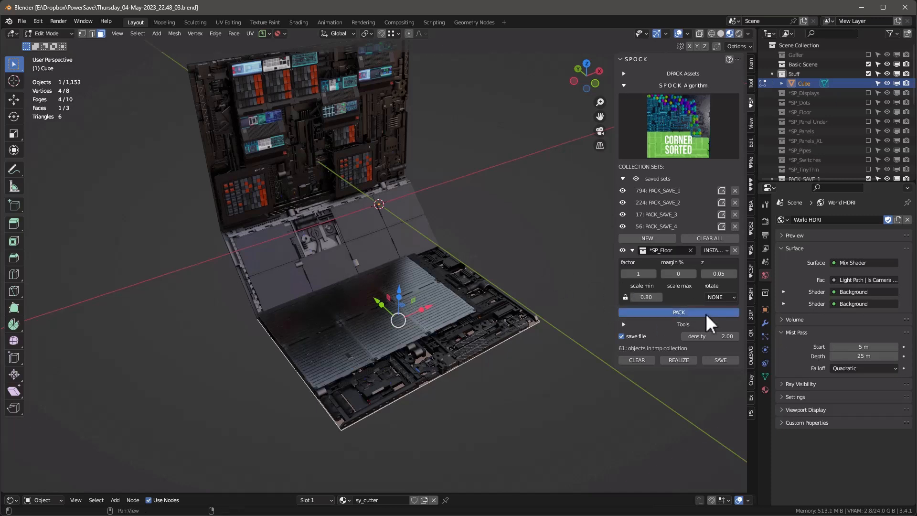
click(678, 312)
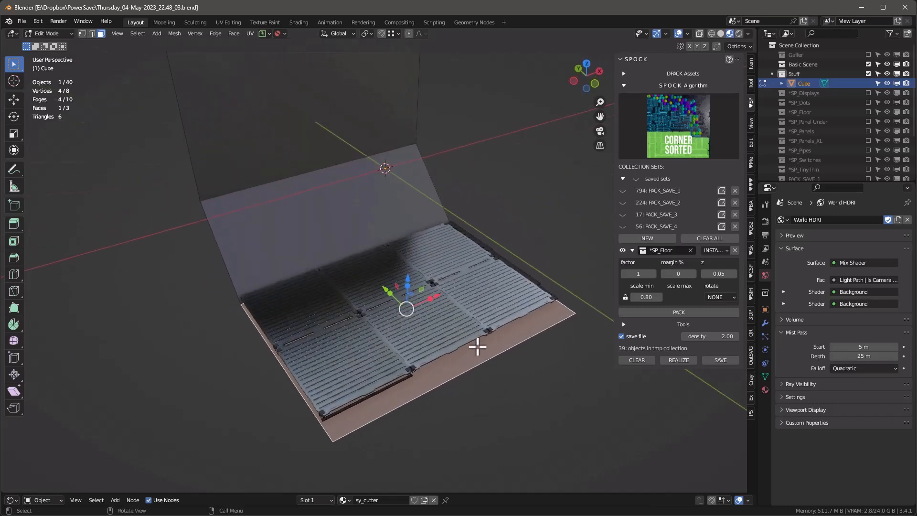
mouse_move(257, 367)
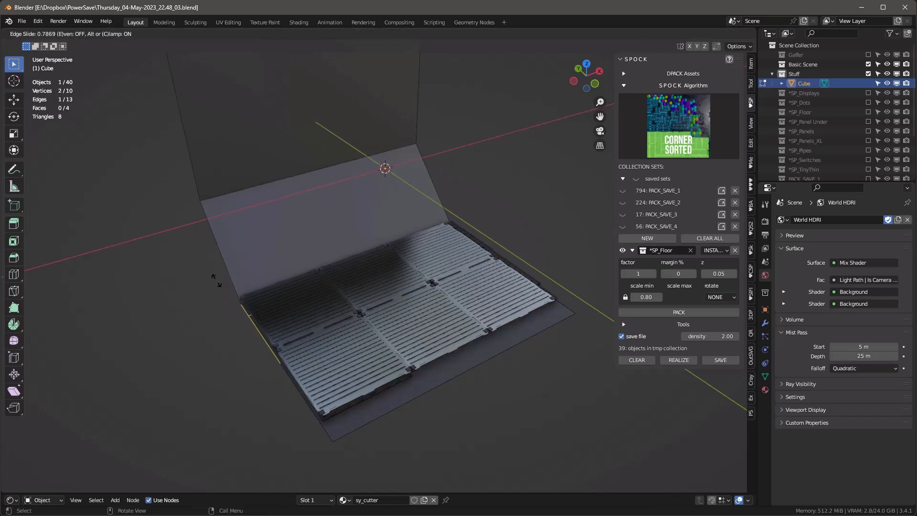
mouse_move(208, 275)
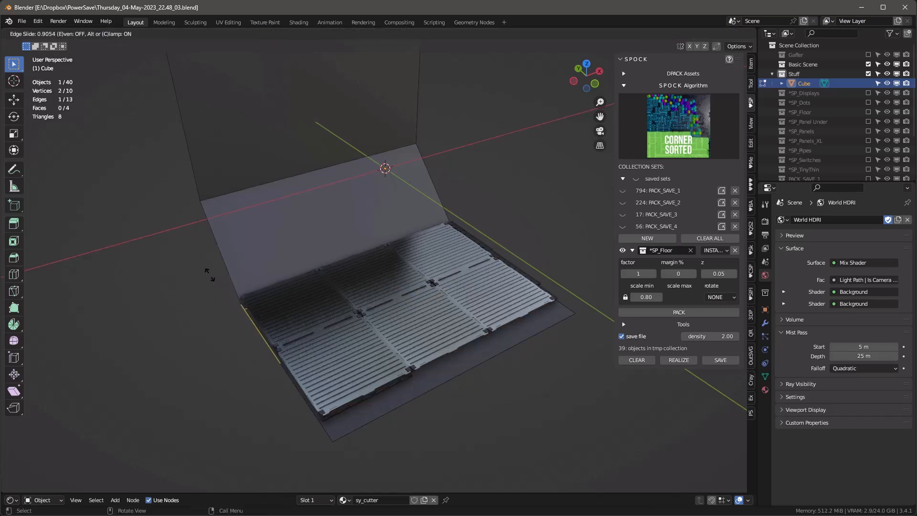
Step: Slide a new edge loop near the floor's front edge to split off a border strip
key(Tab)
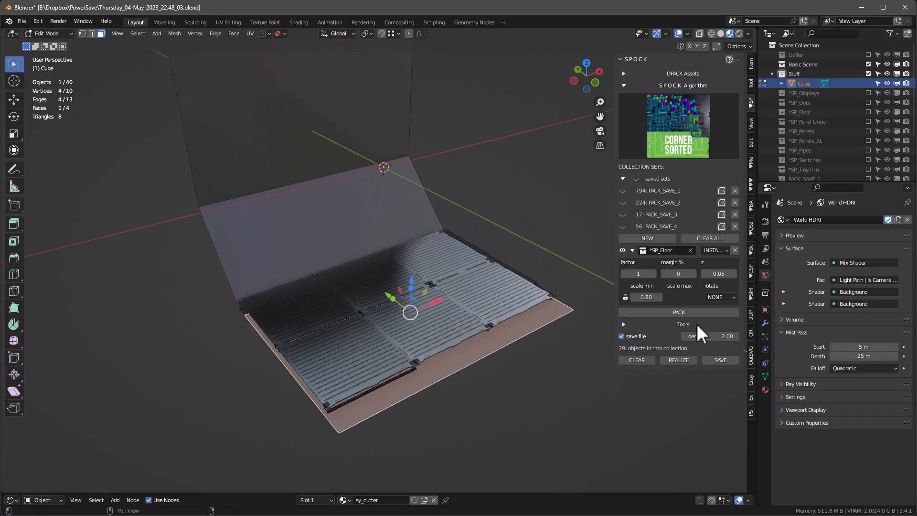